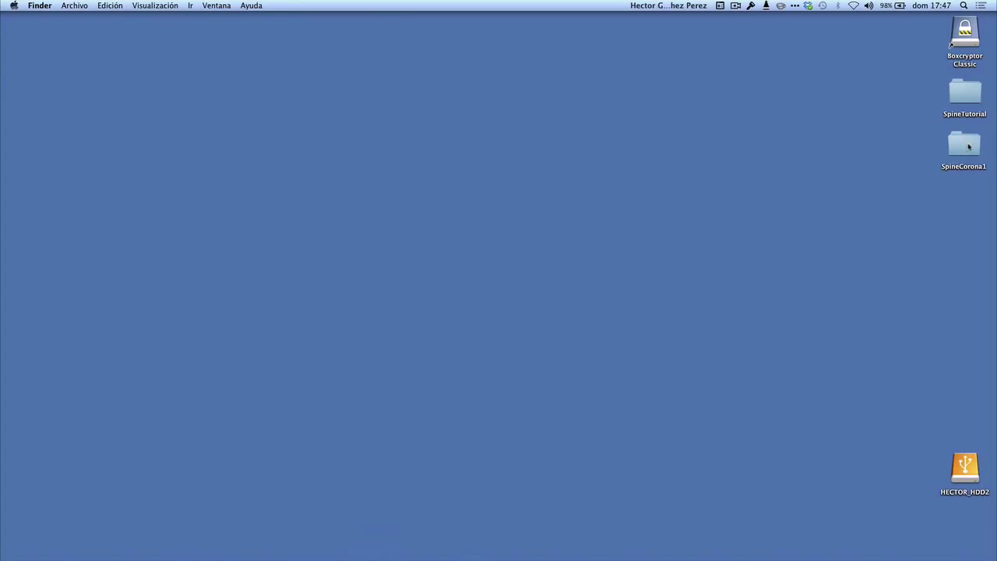
- Open SpineCorona1 and browse its button, orangeGuy and star Spine/JSON files and SpineTutorial.tps
double_click(964, 144)
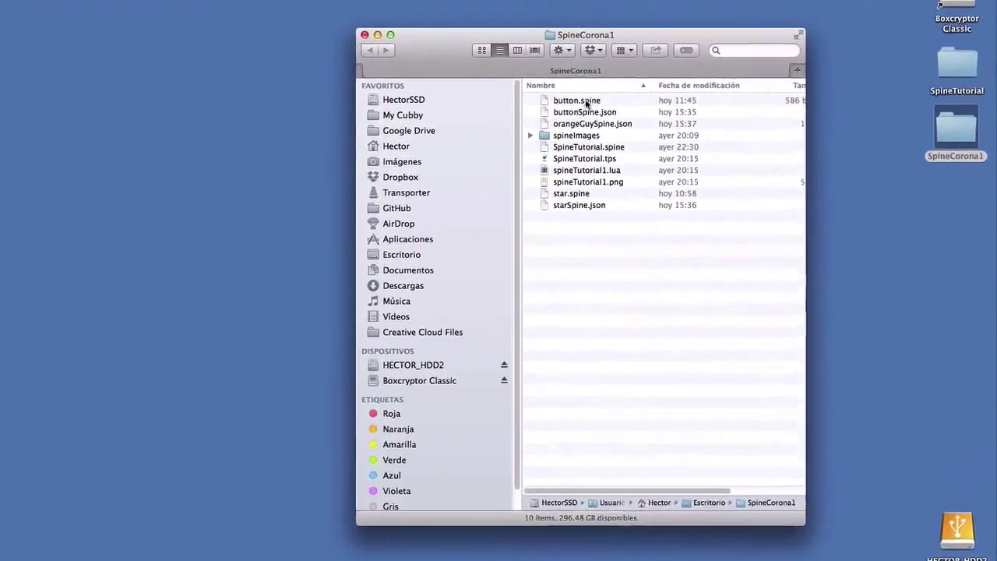
click(576, 100)
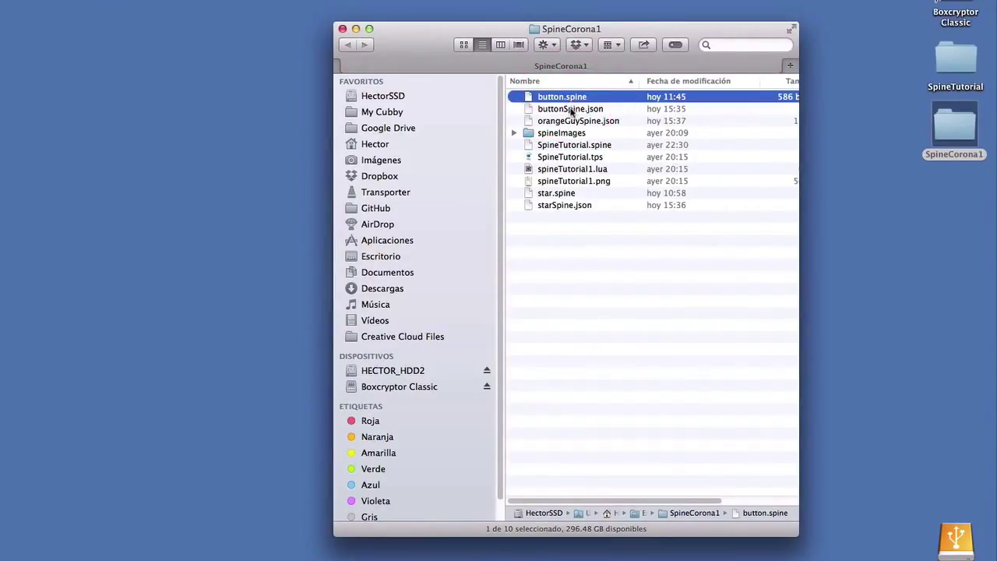
click(570, 109)
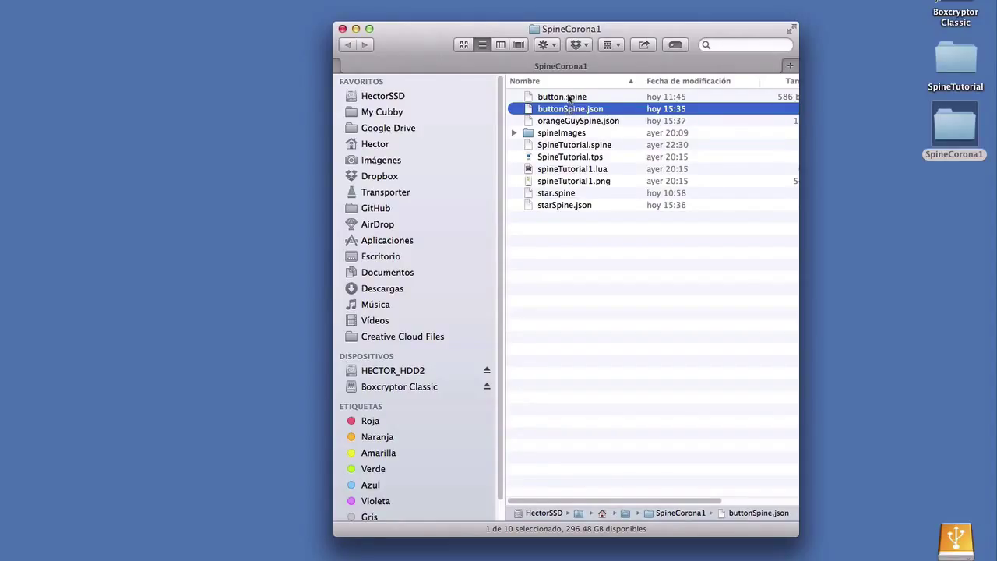
click(578, 121)
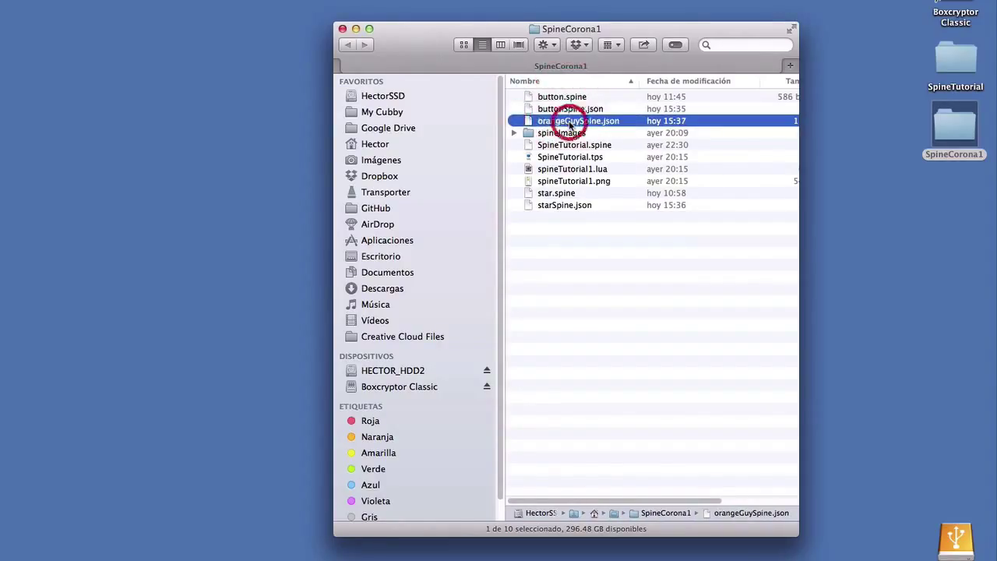
click(575, 144)
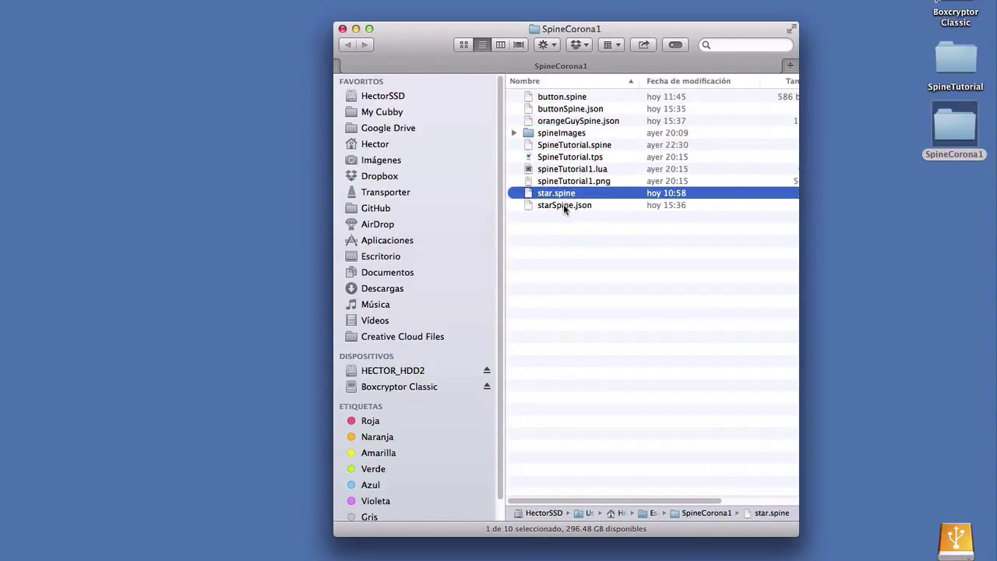
click(564, 205)
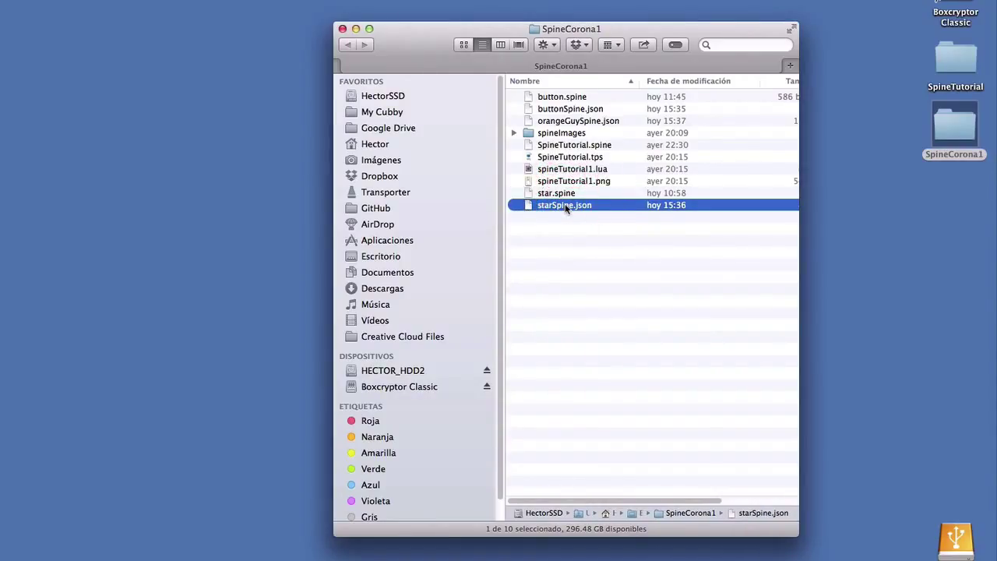
click(570, 156)
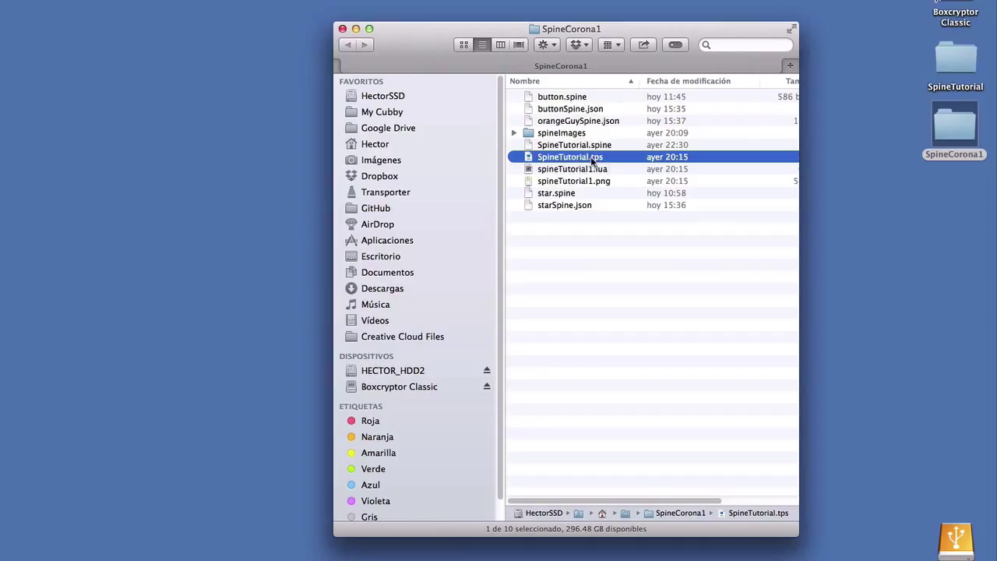
mouse_move(592, 160)
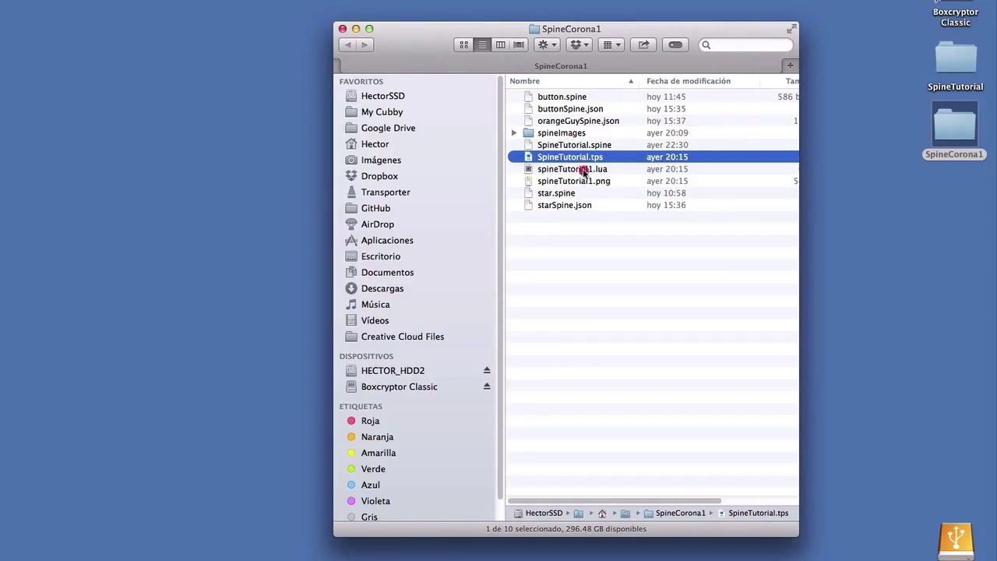
click(574, 181)
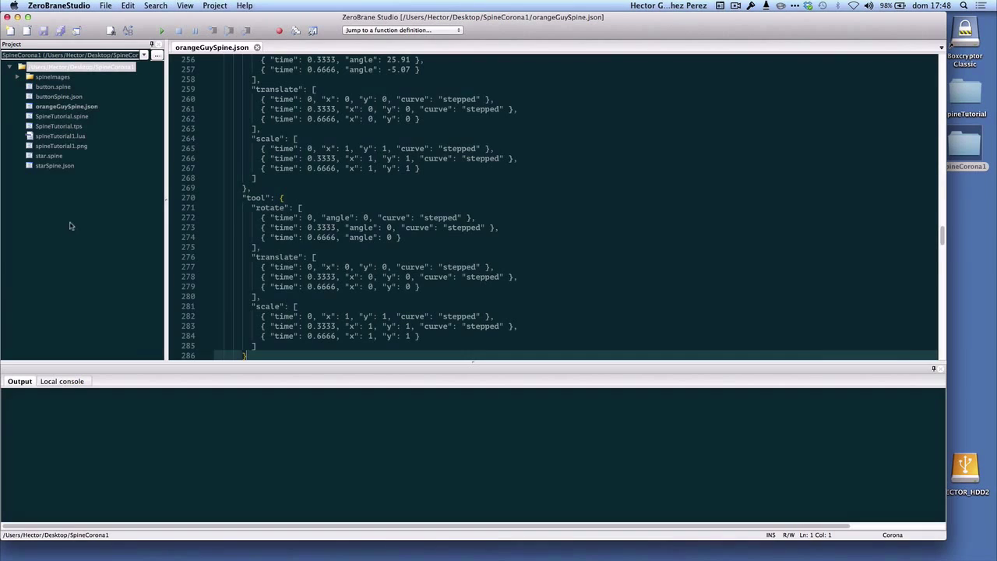
- Create a new empty document and save it as main.lua
click(105, 5)
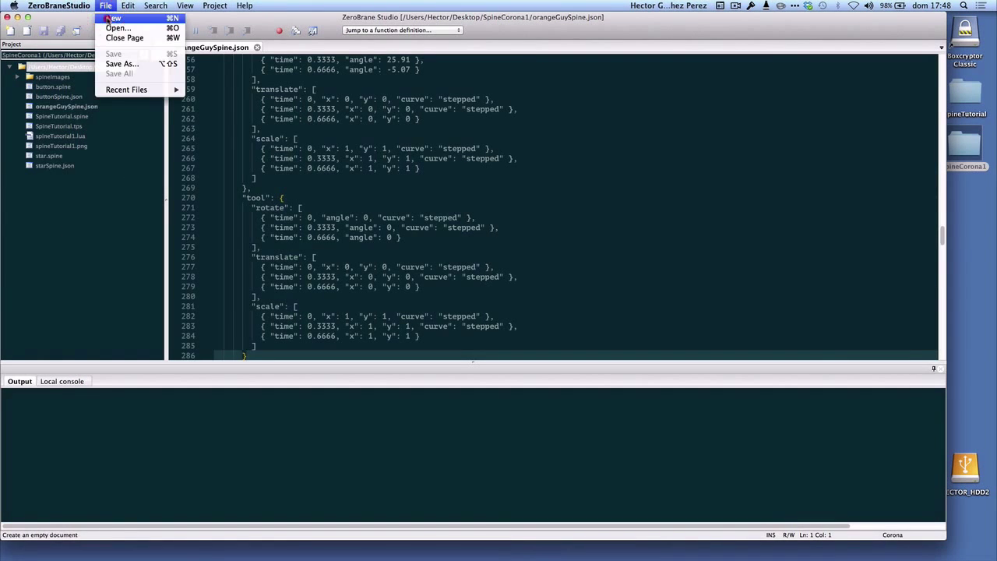
click(114, 18)
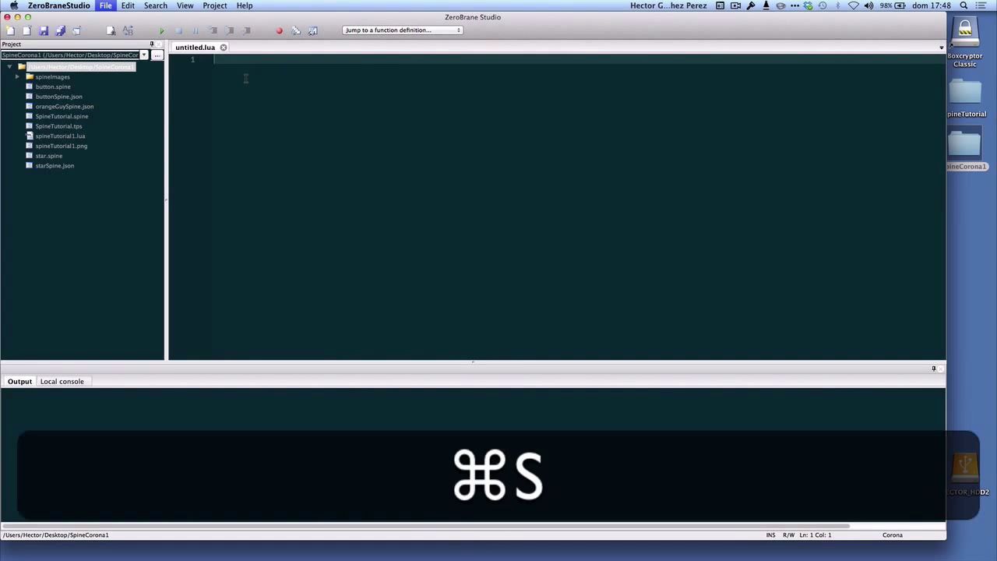
key(cmd+s)
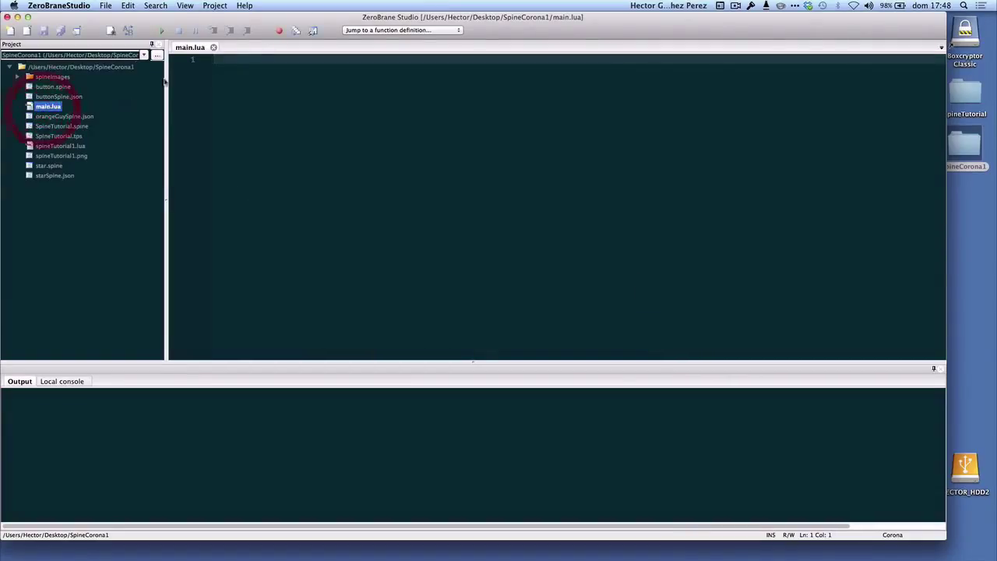
- Create a second empty document and save it as config.lua
key(cmd+n)
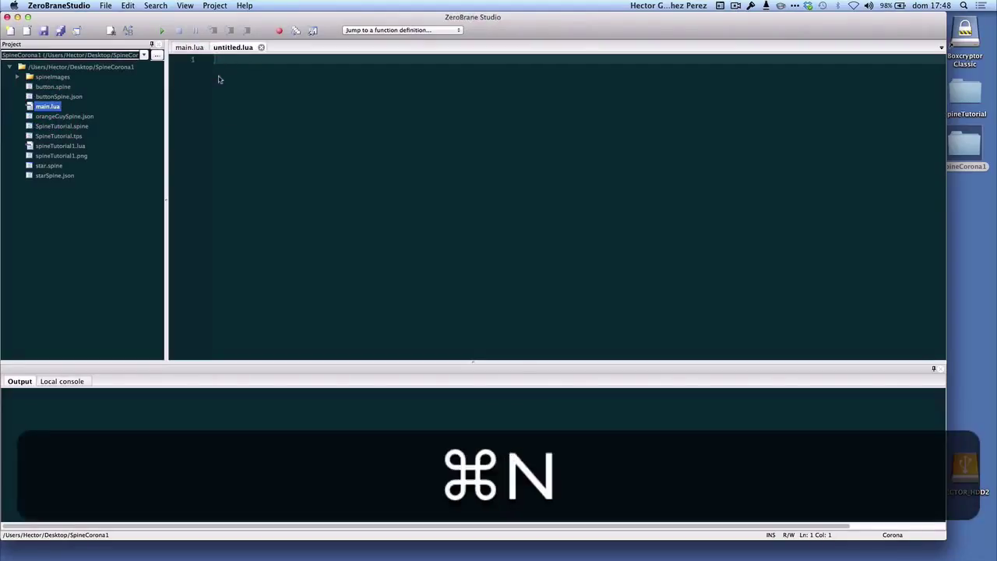
key(cmd+s)
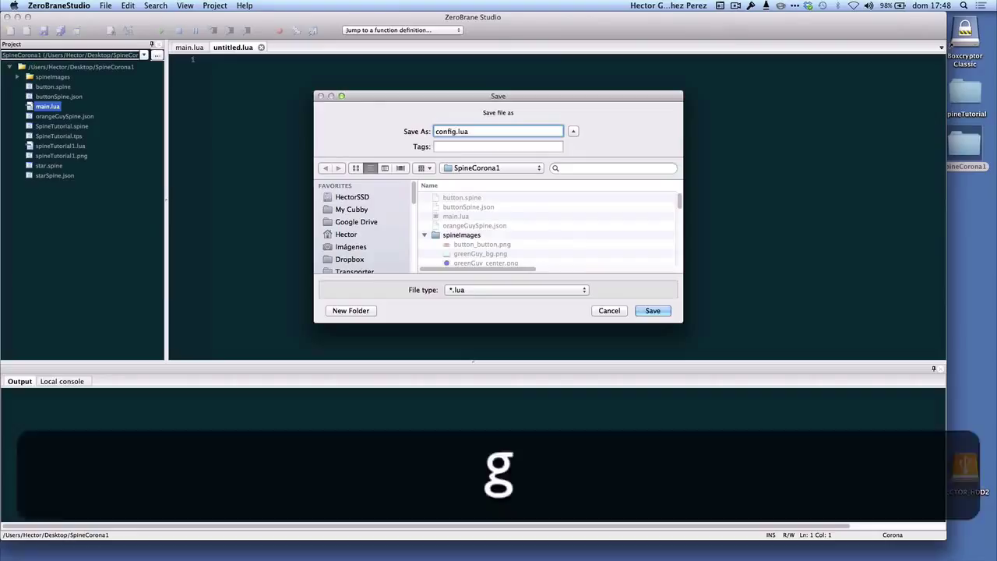
click(652, 310)
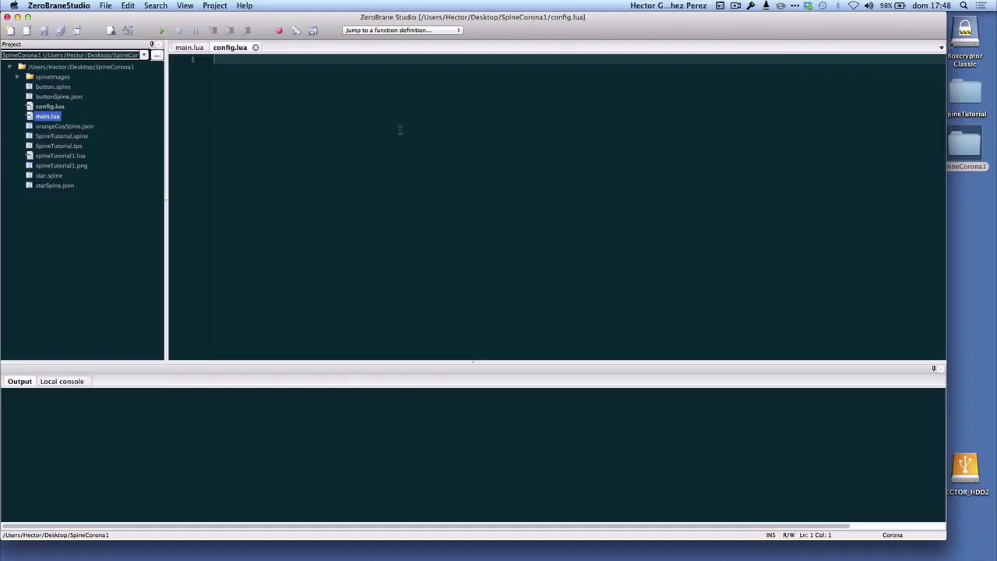
mouse_move(629, 24)
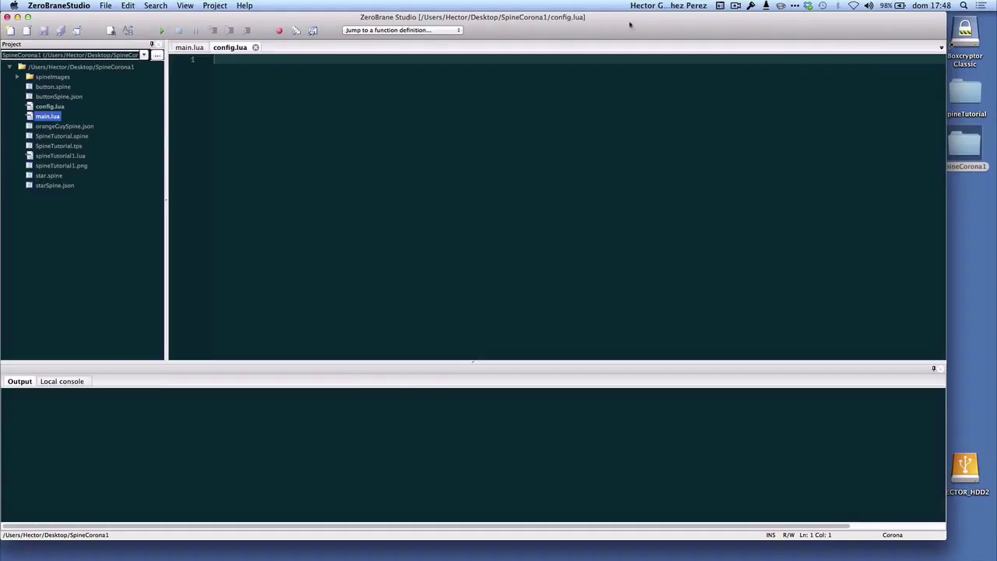
mouse_move(350, 88)
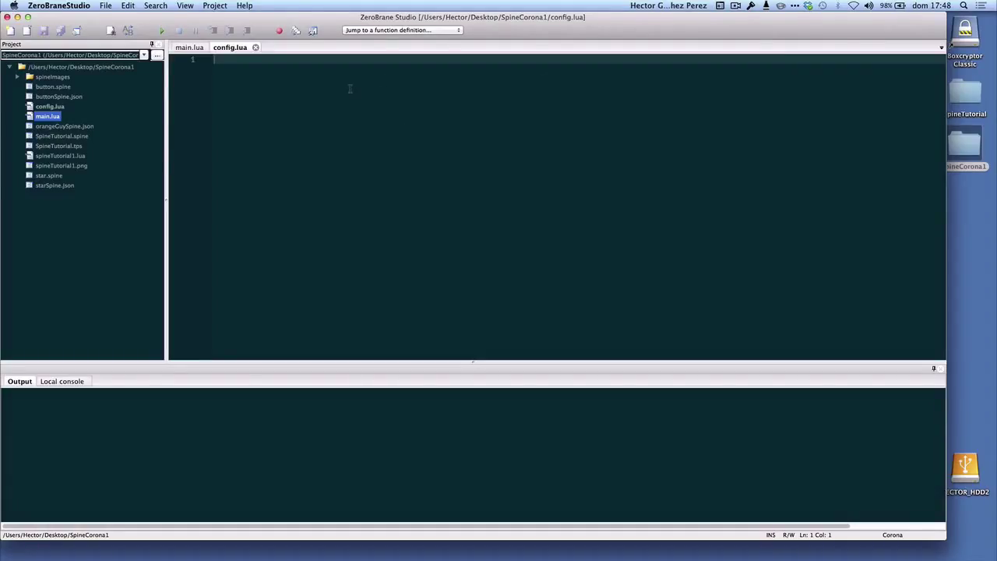
- Paste the Corona configuration into config.lua and save it
key(backspace)
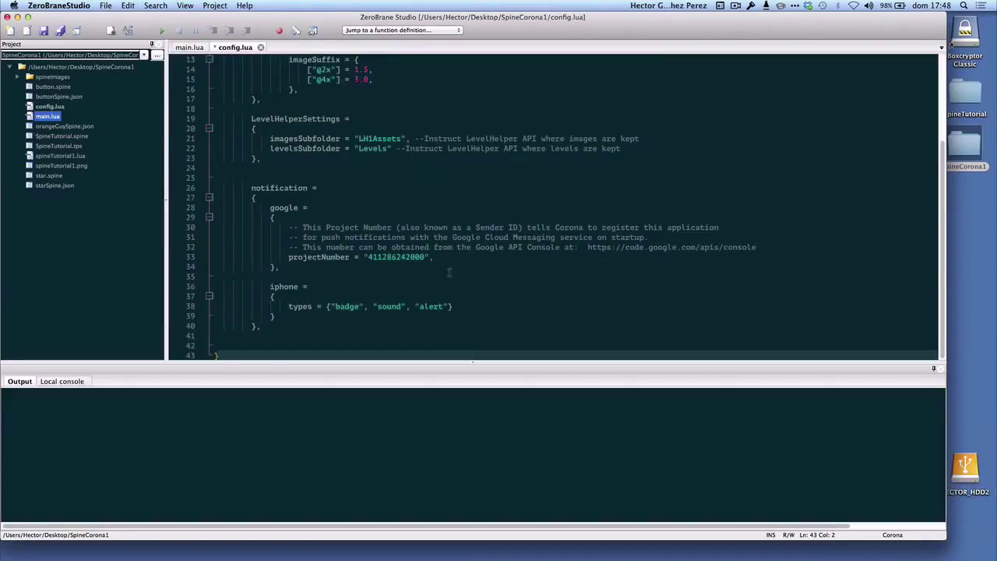
key(cmd+s)
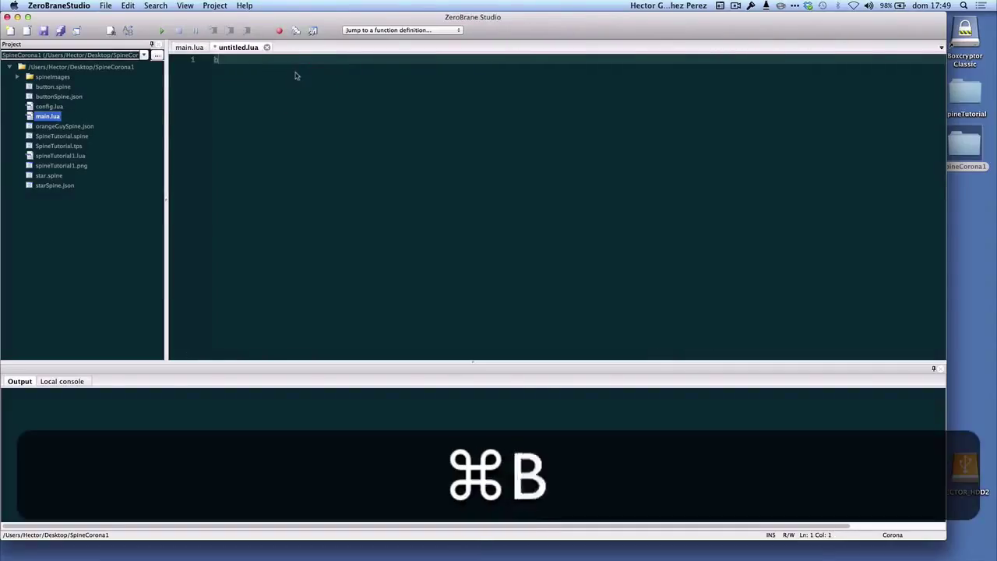
key(cmd+s)
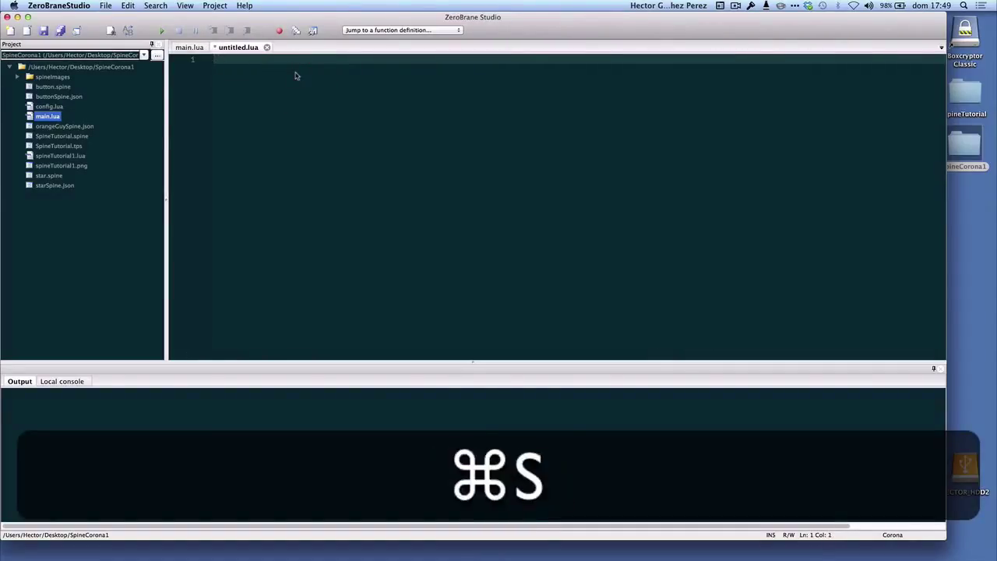
- Save a new build.settings file with its settings and close it
key(cmd+s)
text(build.settings)
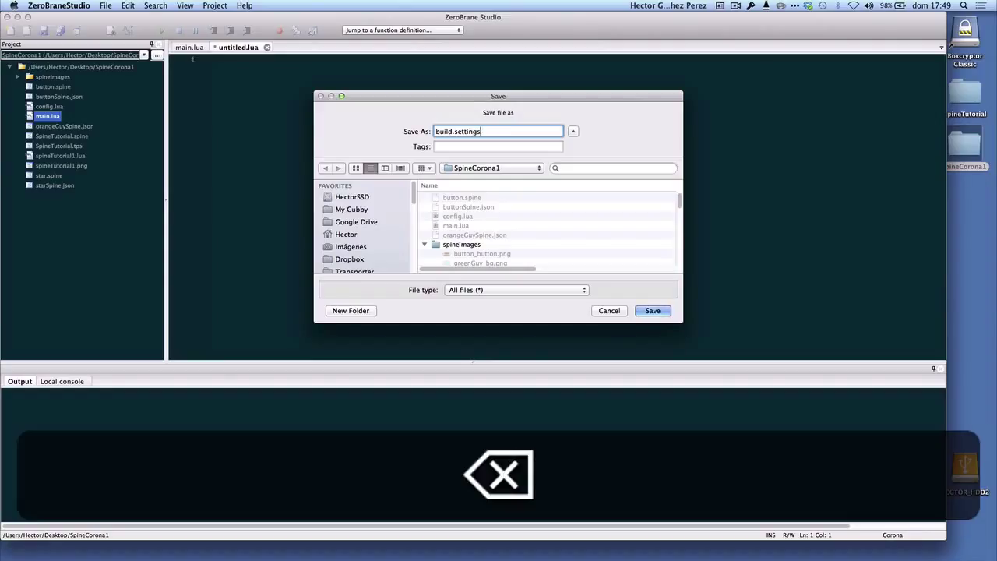
click(652, 310)
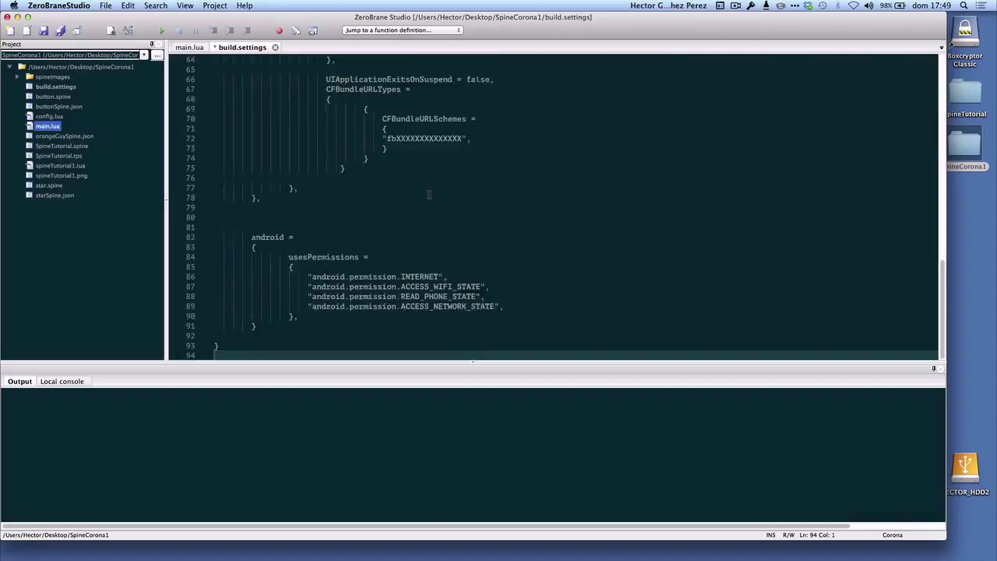
key(cmd+s)
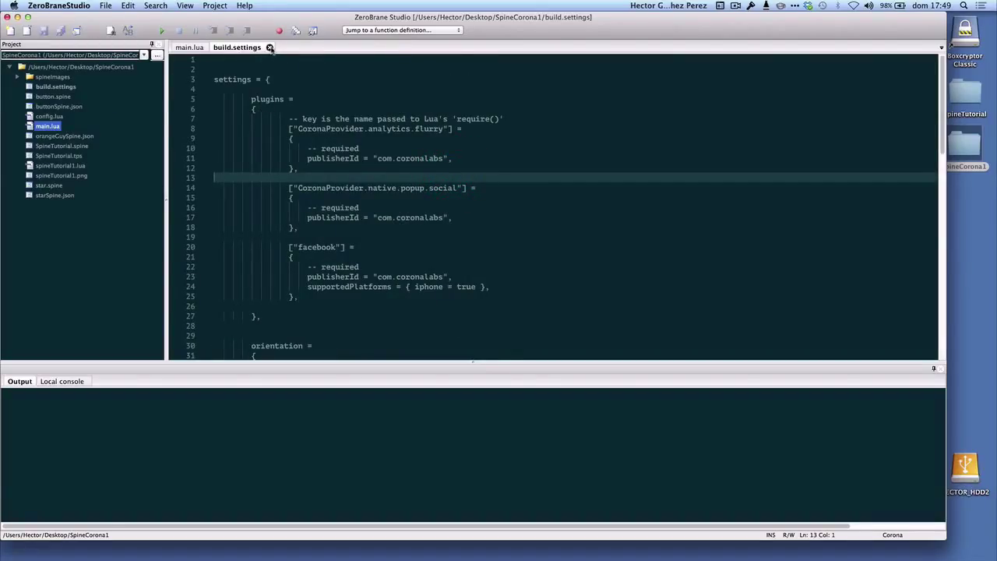
click(270, 48)
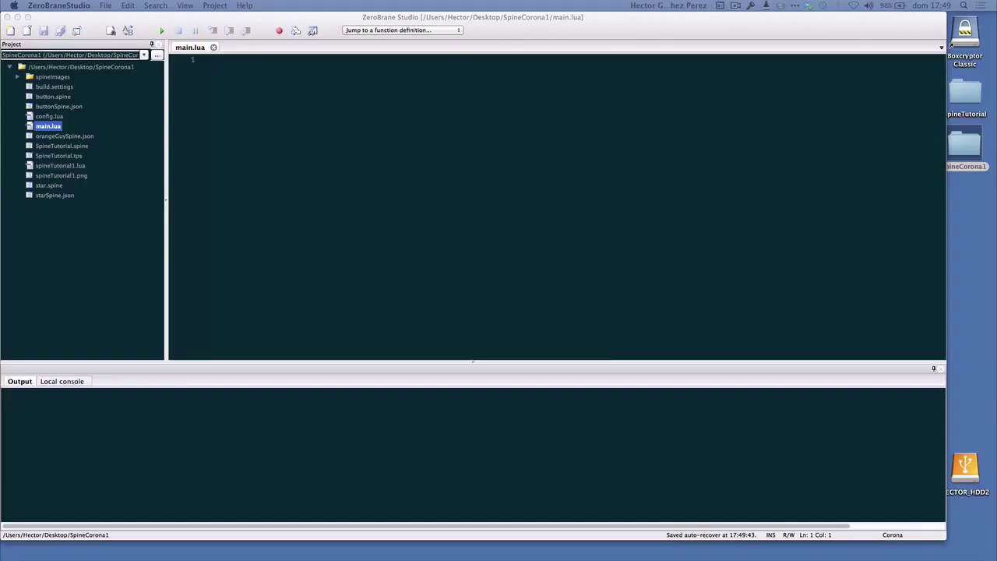
- Copy the spine-corona and spine-lua folders into SpineCorona1
key(cmd+c)
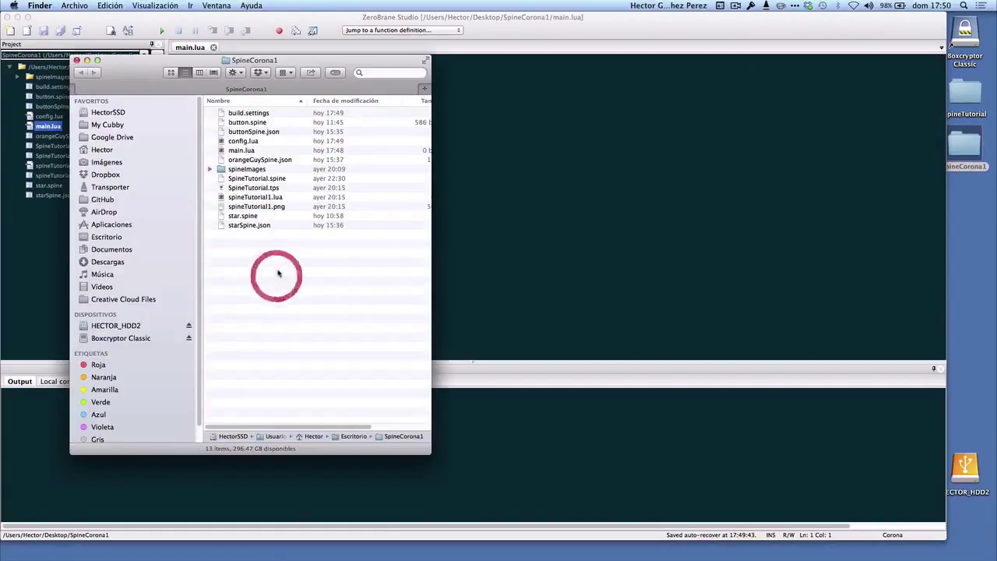
key(cmd+v)
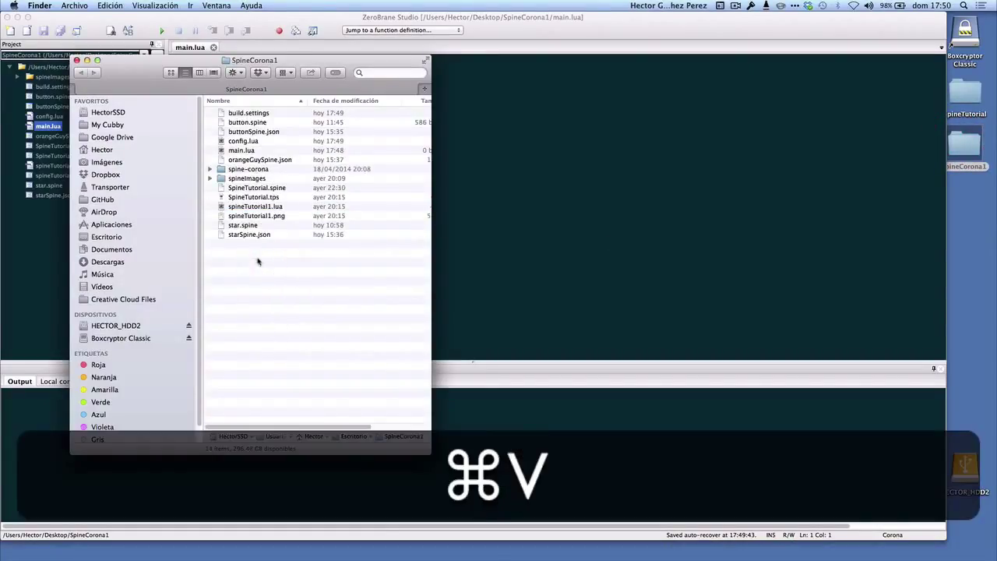
click(210, 169)
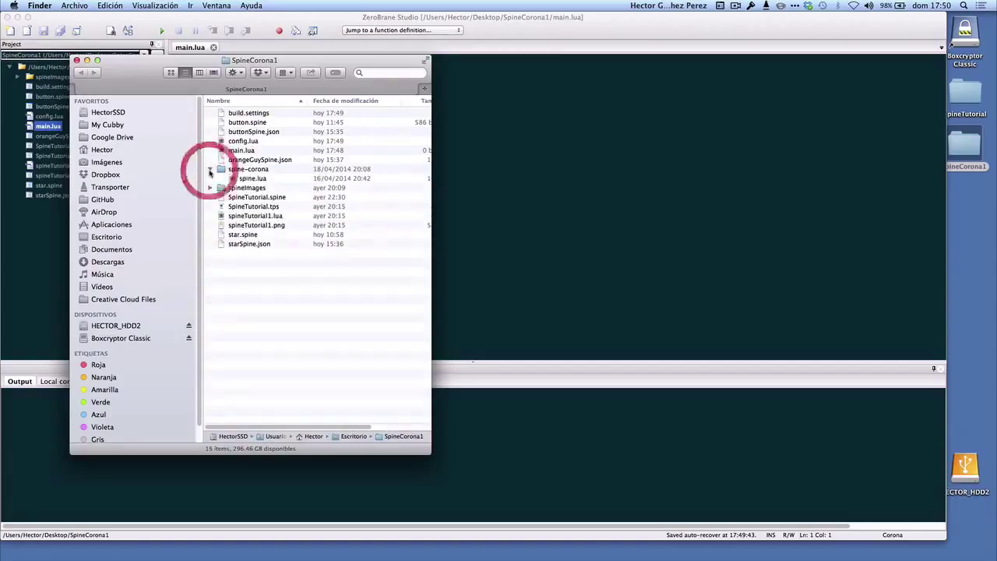
click(210, 169)
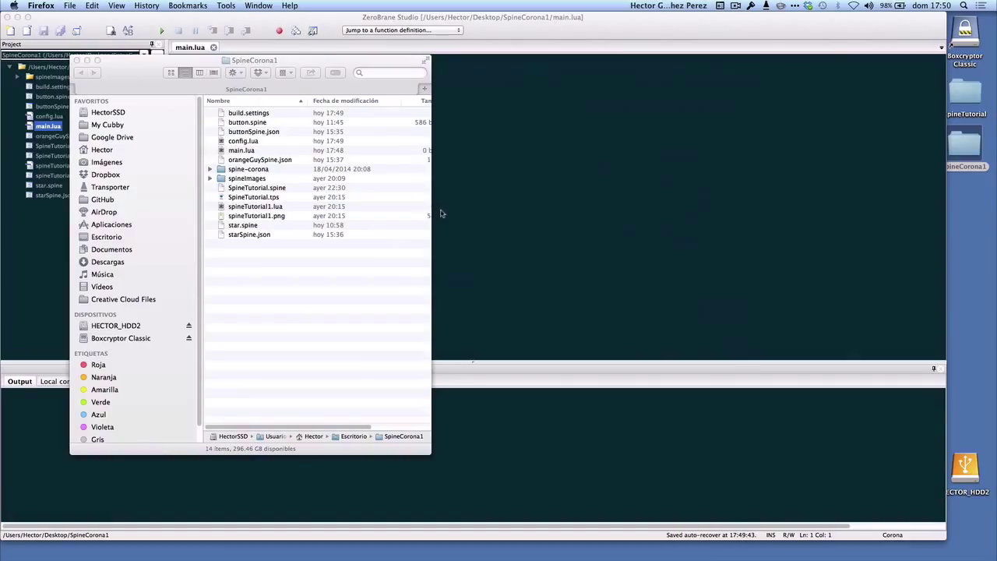
mouse_move(325, 268)
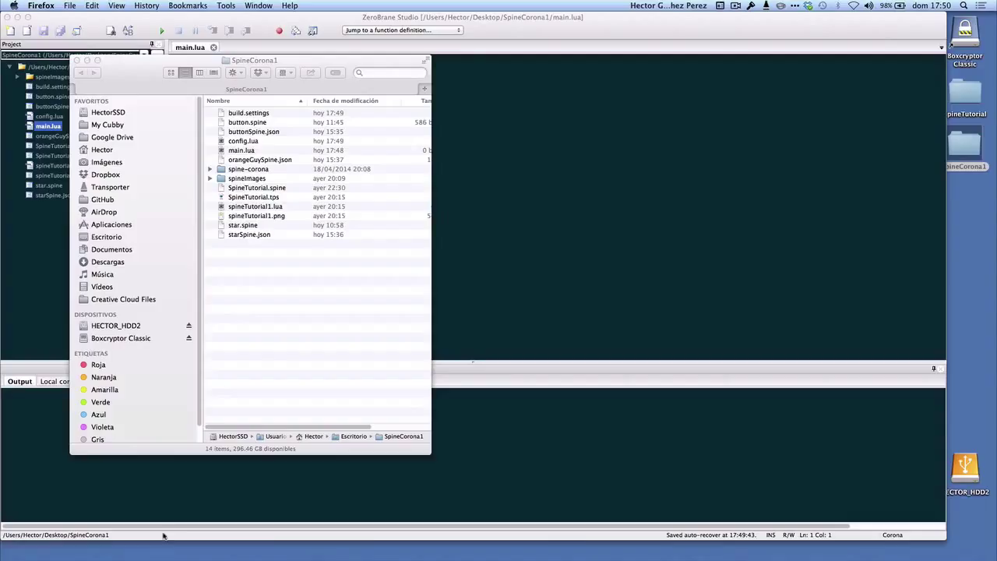
mouse_move(148, 545)
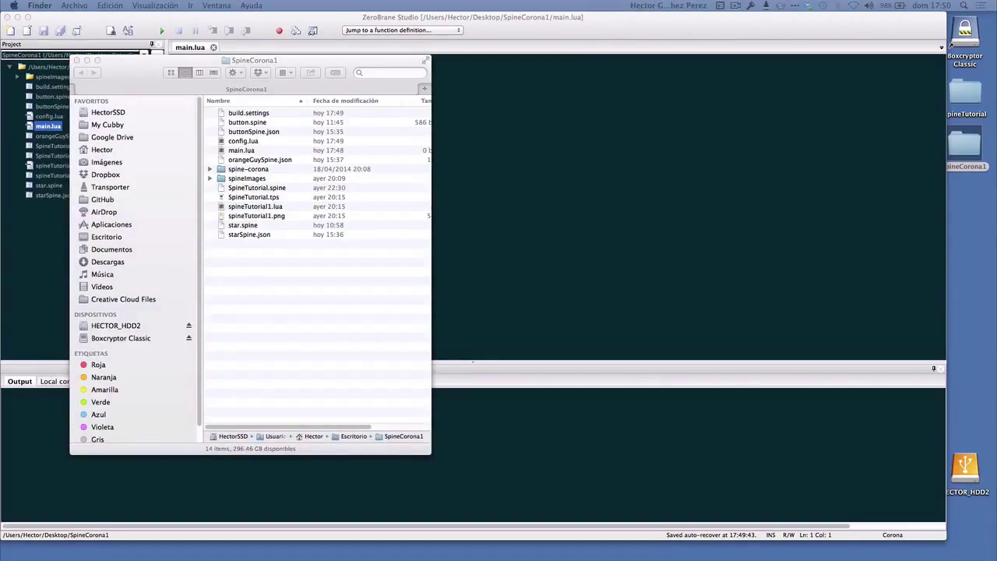
key(cmd+c)
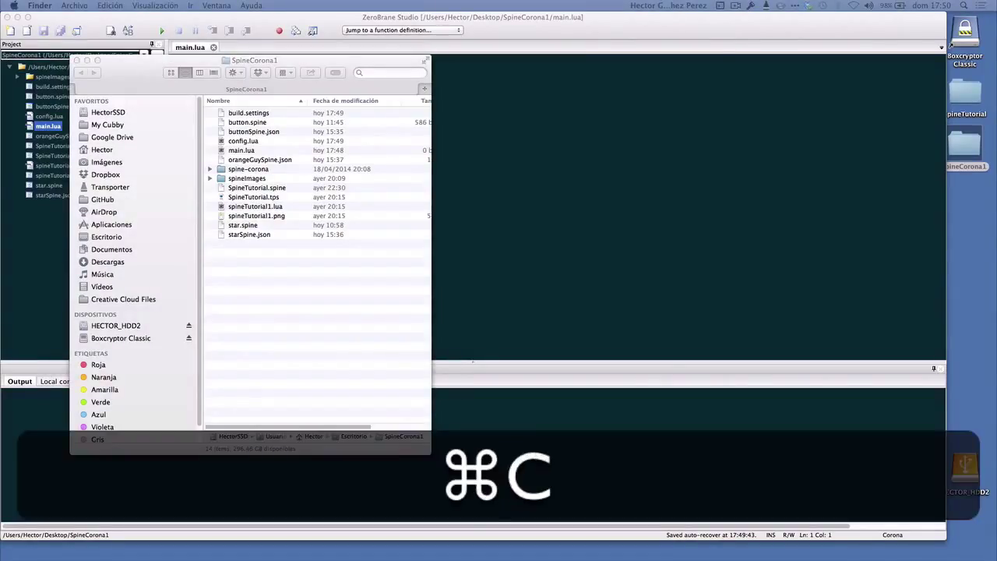
key(cmd+v)
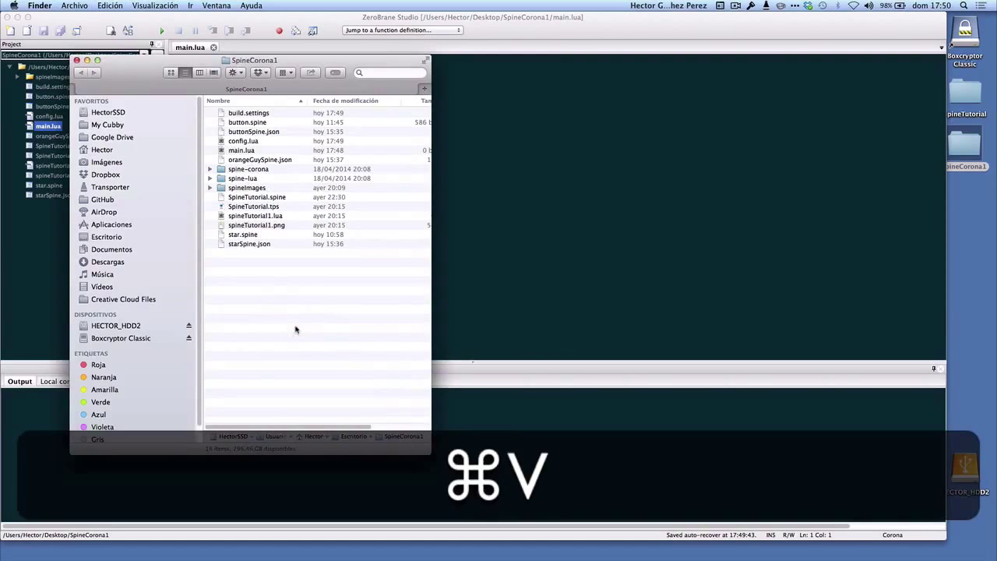
click(210, 178)
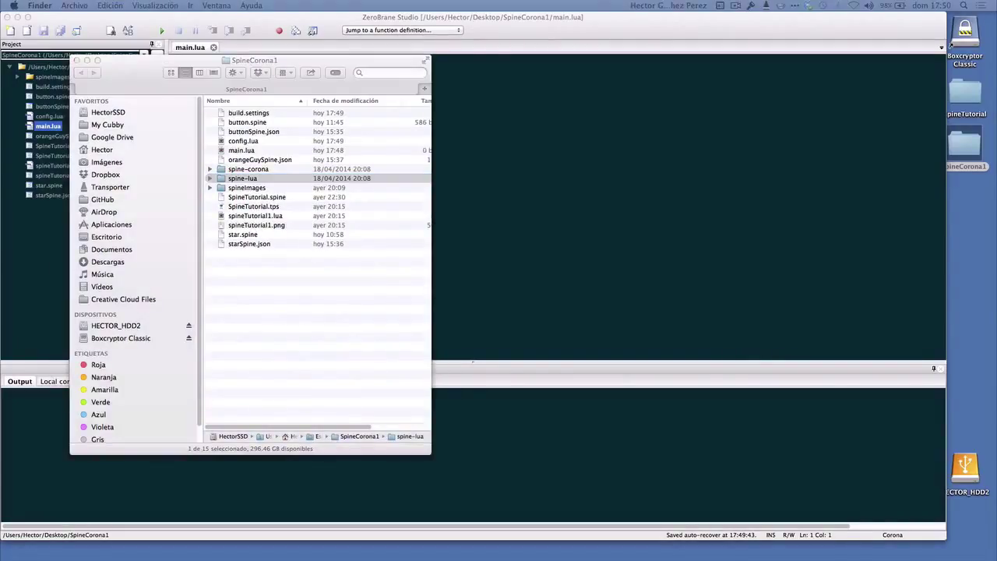
- Copy matrix.lua and SpineHelper.lua into SpineCorona1 and return to ZeroBrane
key(cmd+c)
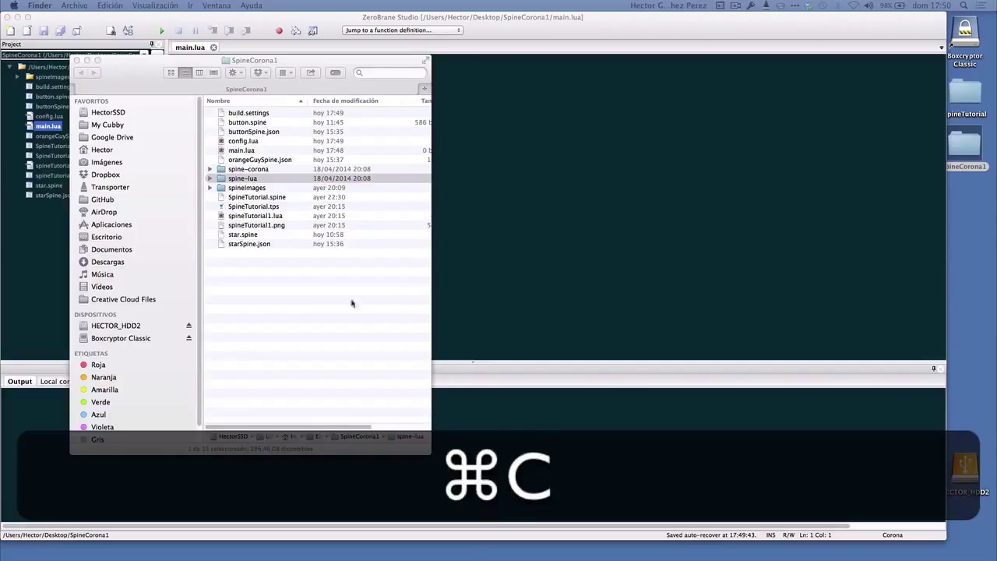
key(cmd+v)
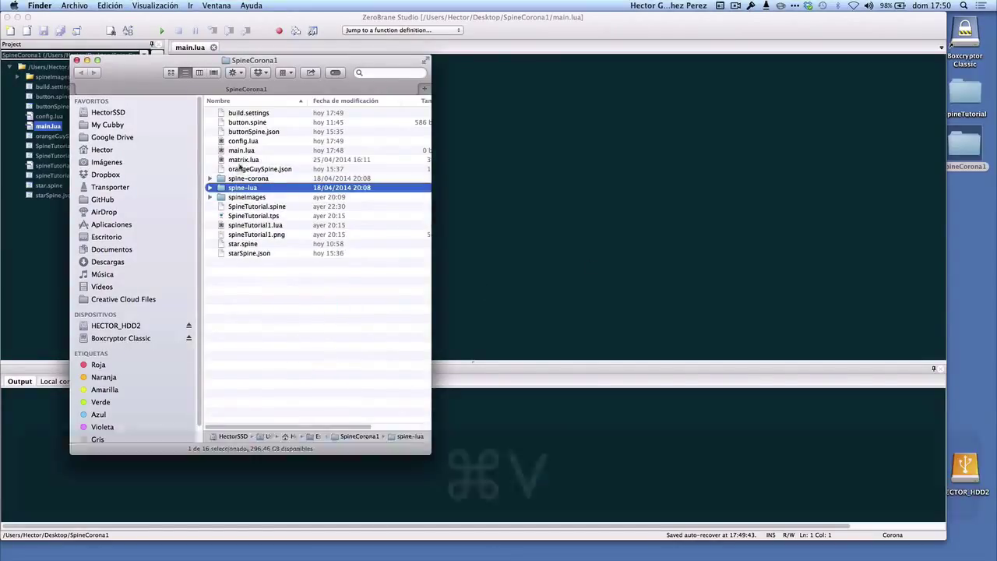
click(243, 160)
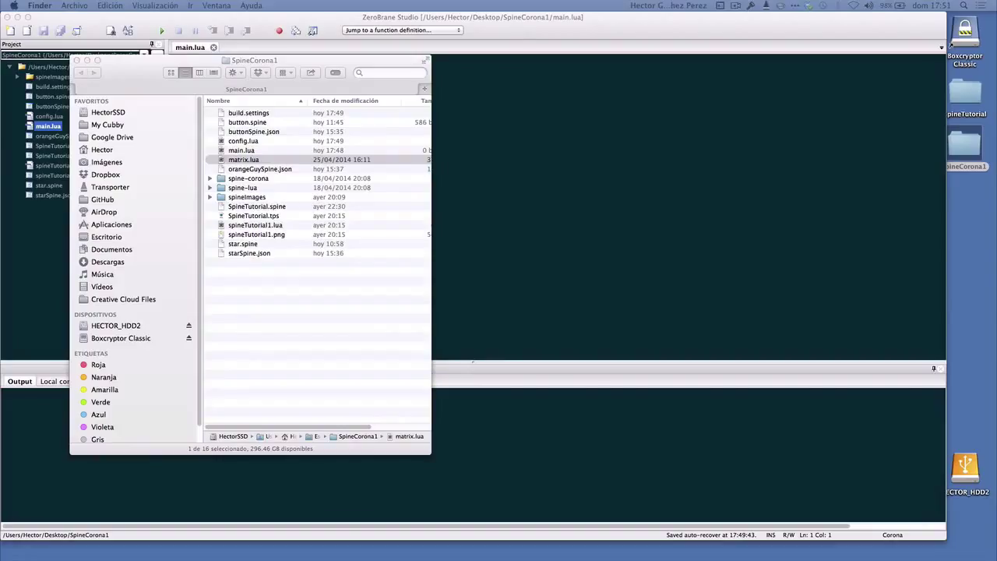
key(cmd+c)
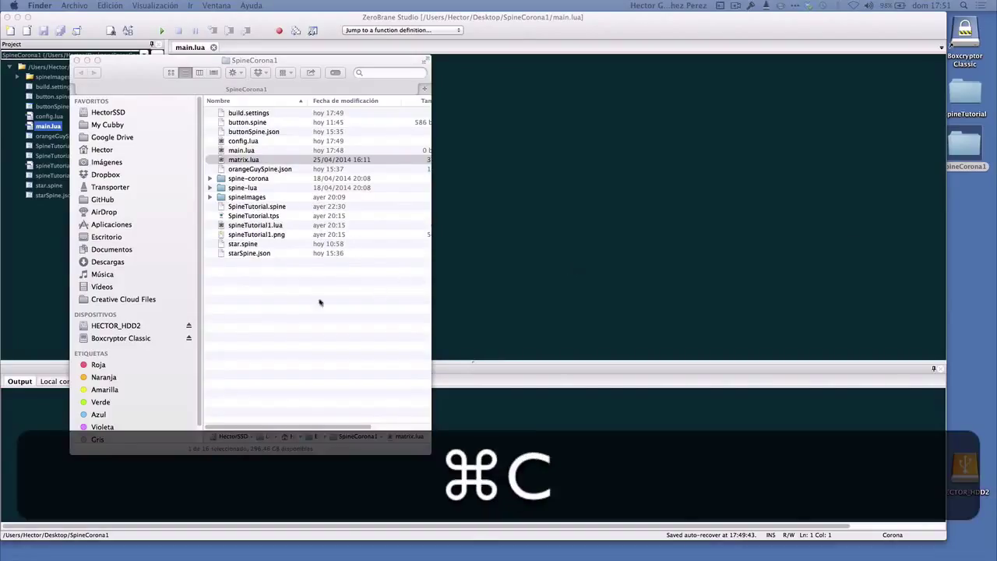
click(243, 160)
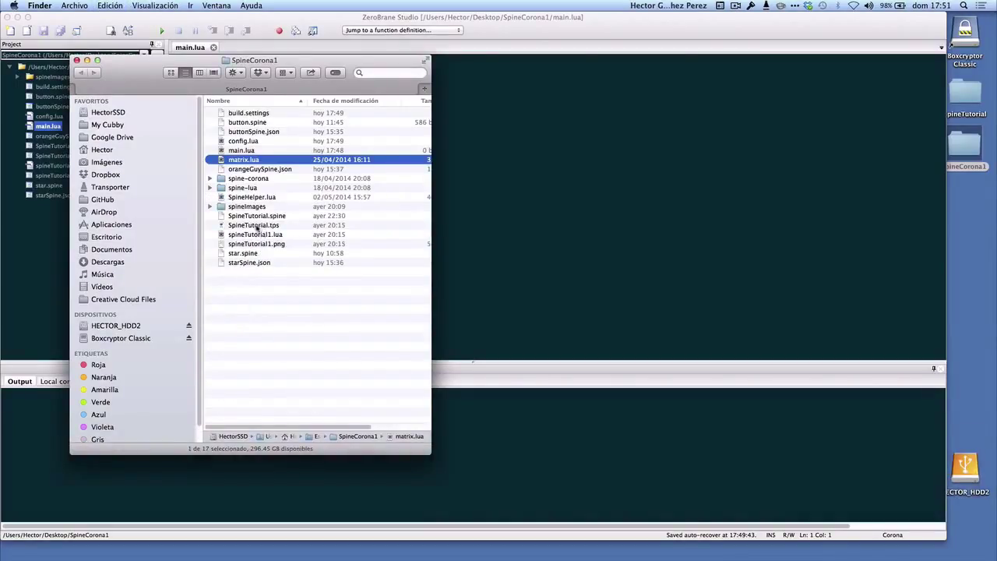
click(252, 196)
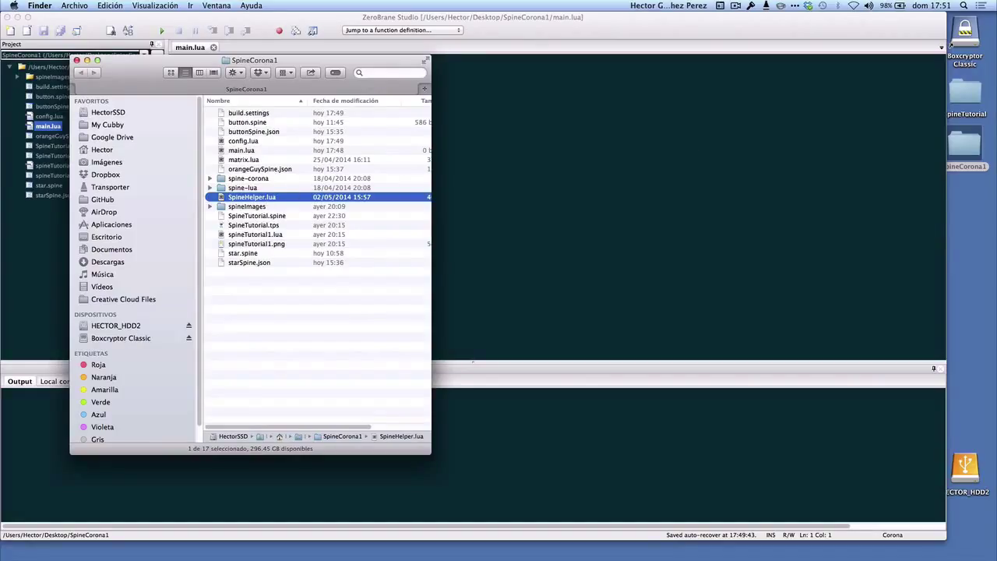
click(77, 60)
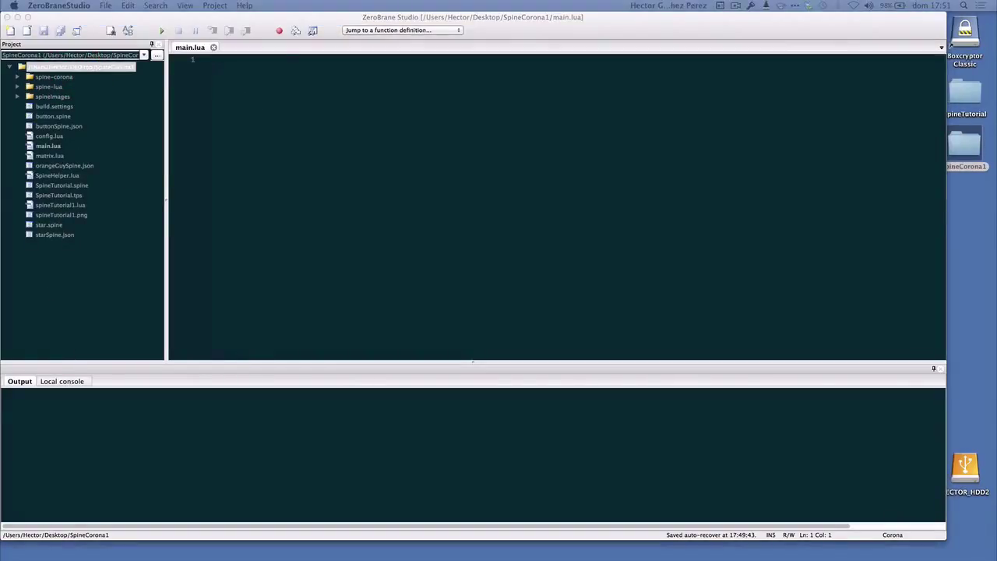
mouse_move(200, 89)
text(local)
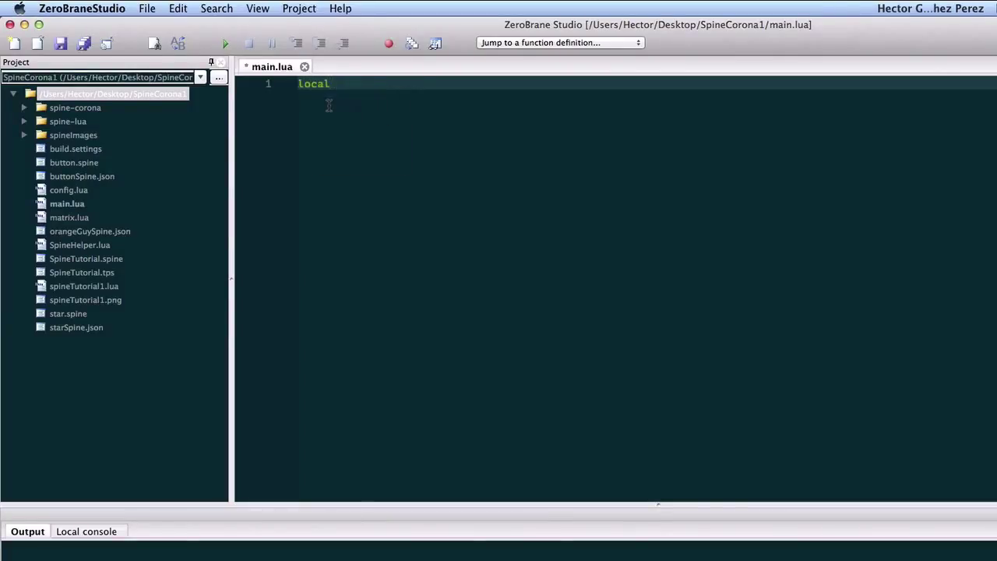
- Type local SpineHelper = require ("SpineHelper") on line 1 of main.lua
text(SpineHelper)
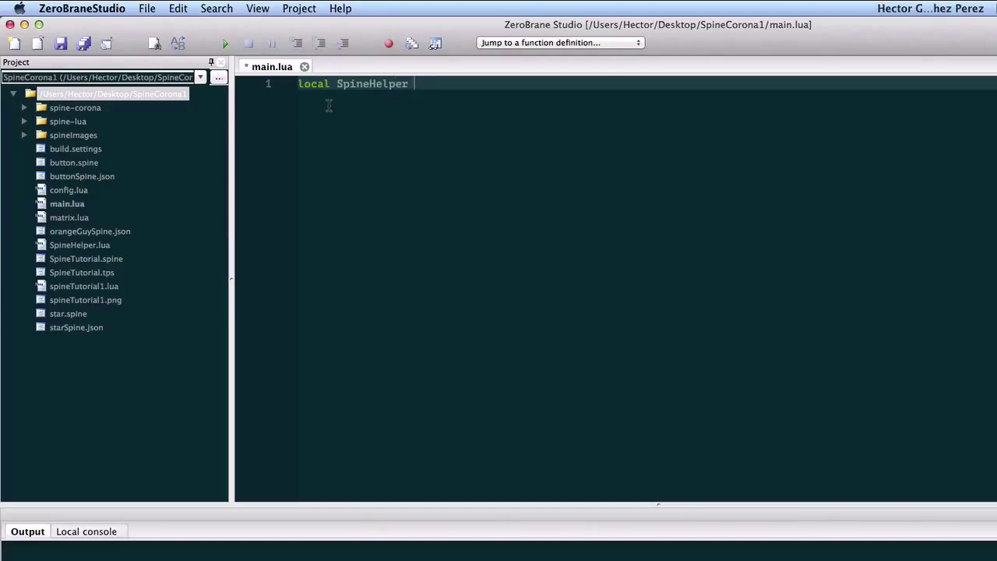
text(= requir)
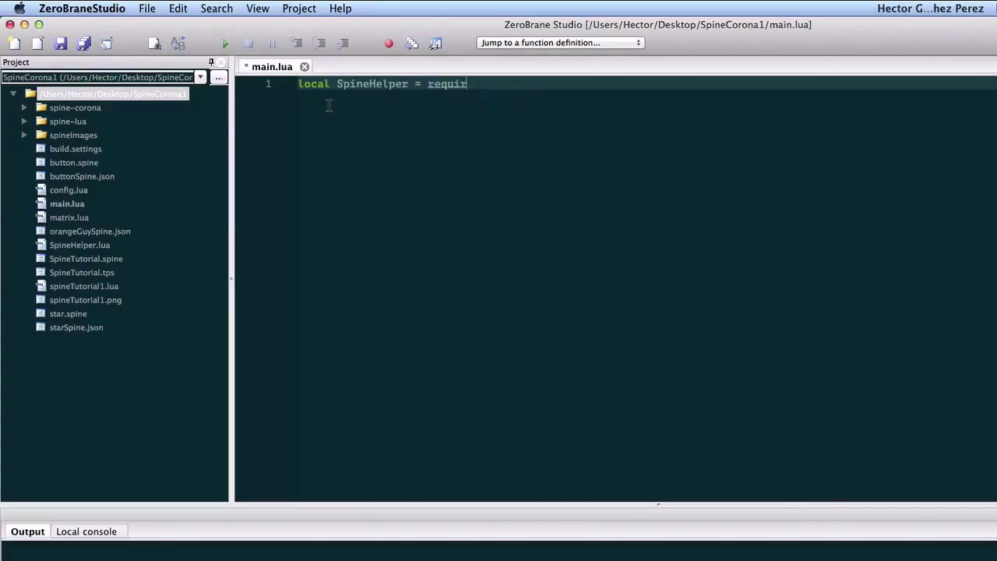
text((")
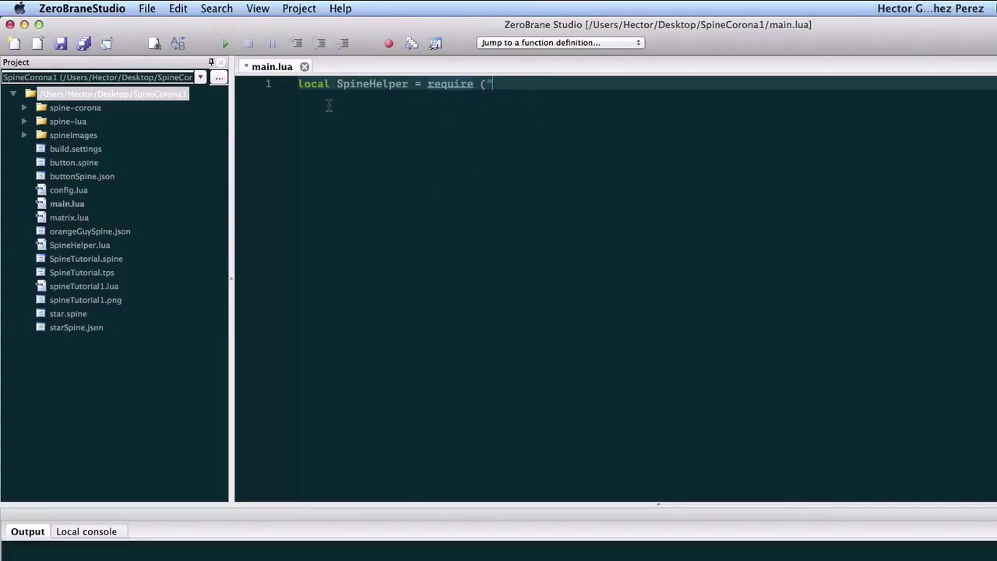
text(SpineHelper)
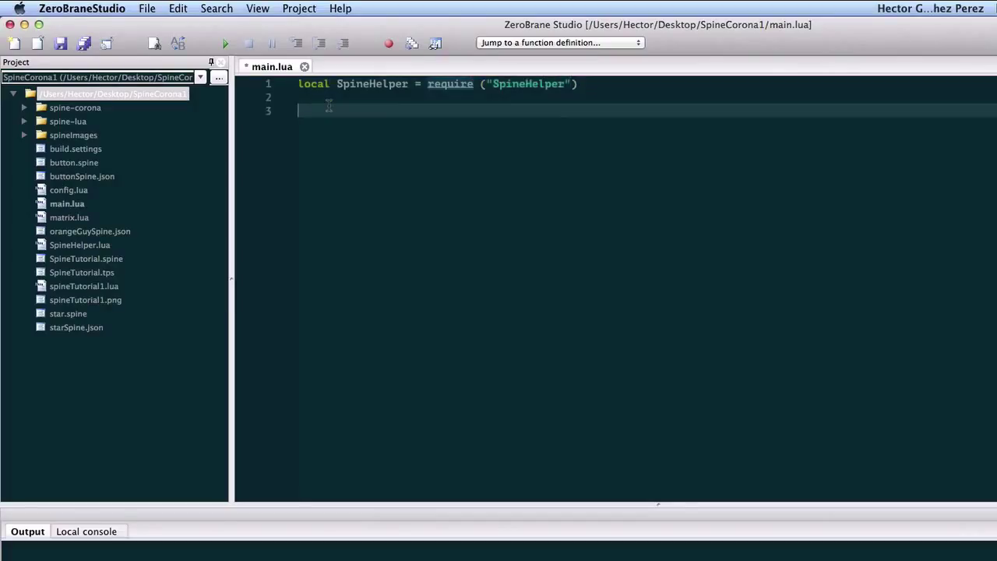
click(60, 43)
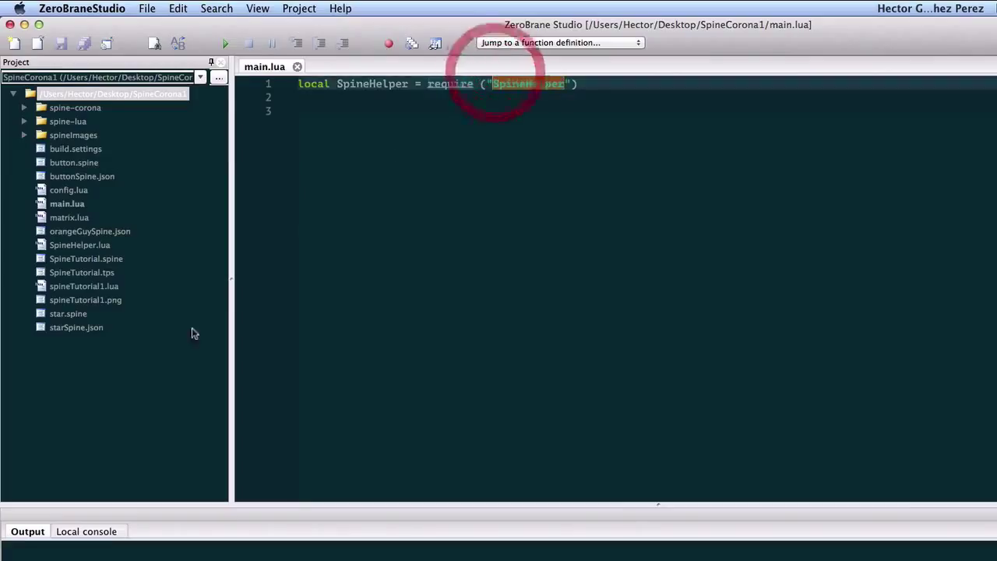
click(79, 245)
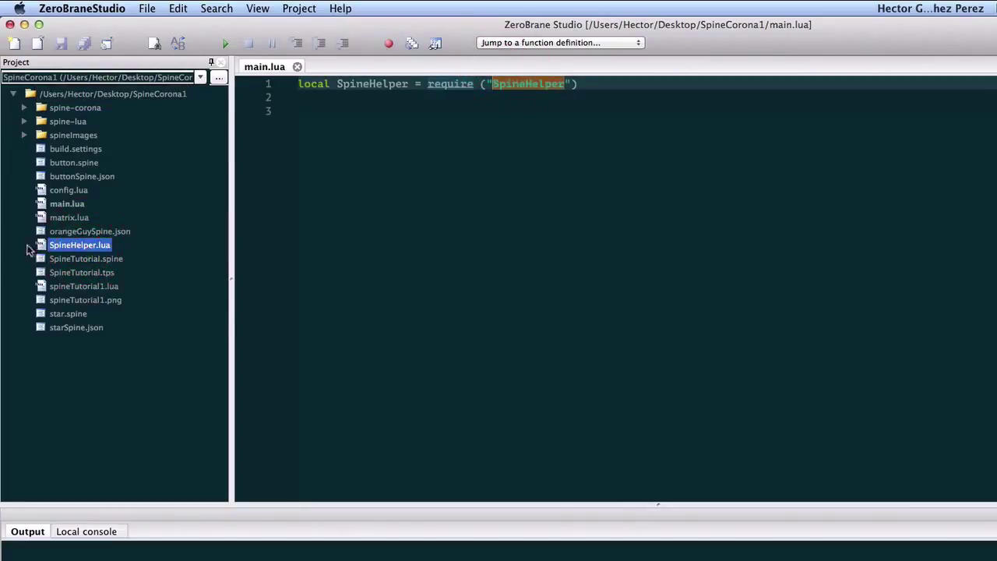
click(637, 116)
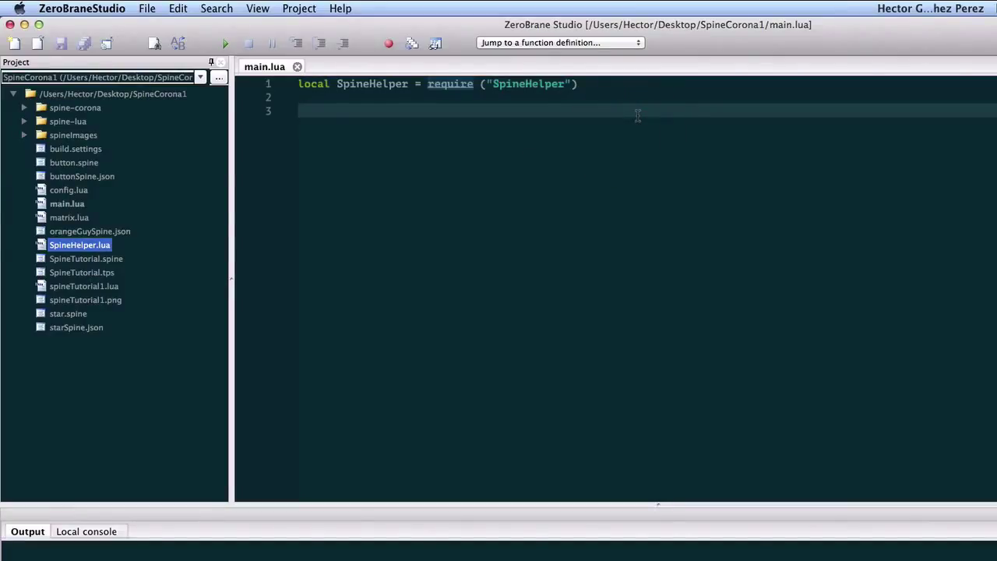
mouse_move(314, 185)
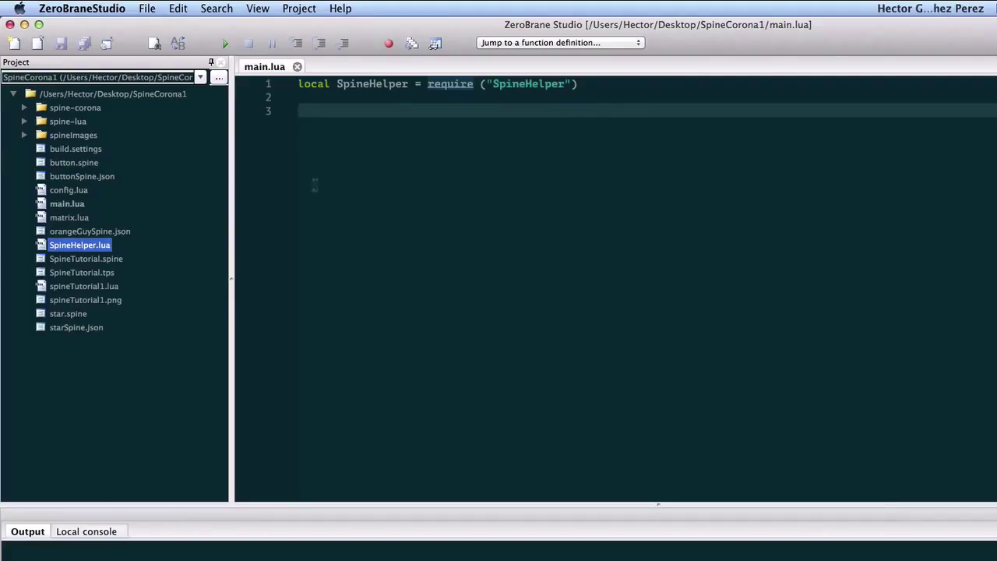
- Replace build.settings' portrait orientations with landscapeRight values, then close the file
double_click(76, 148)
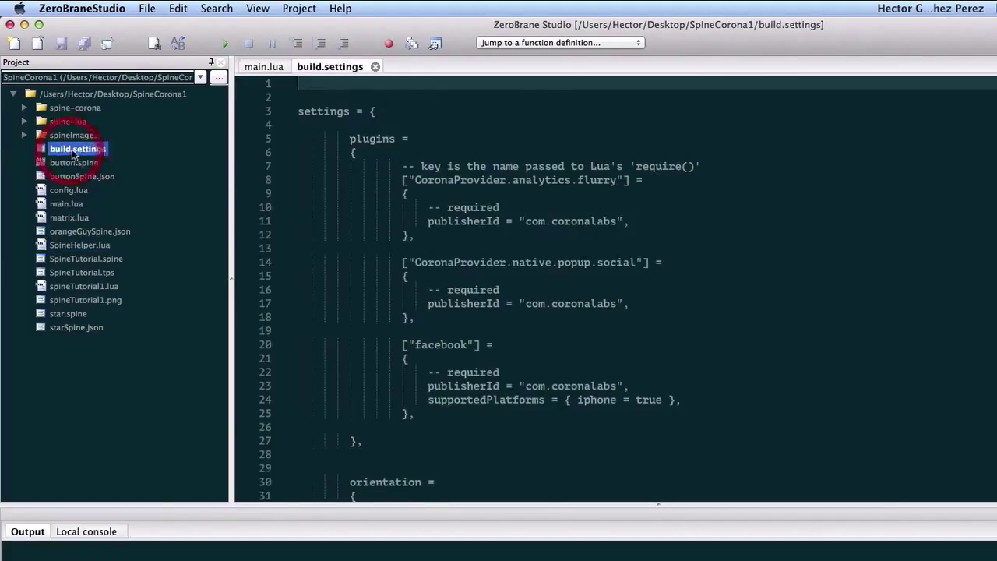
scroll(down, 3)
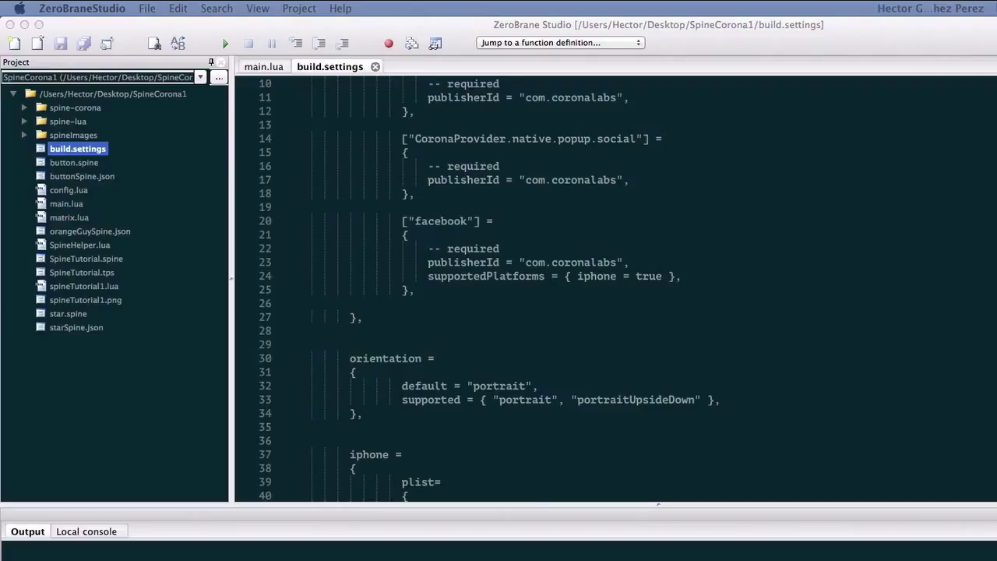
mouse_move(687, 357)
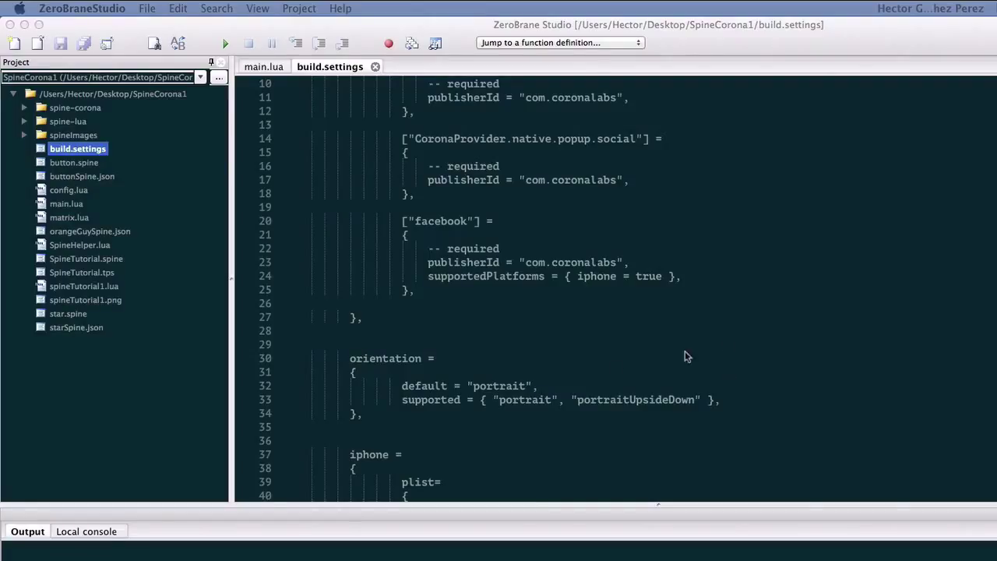
double_click(499, 386)
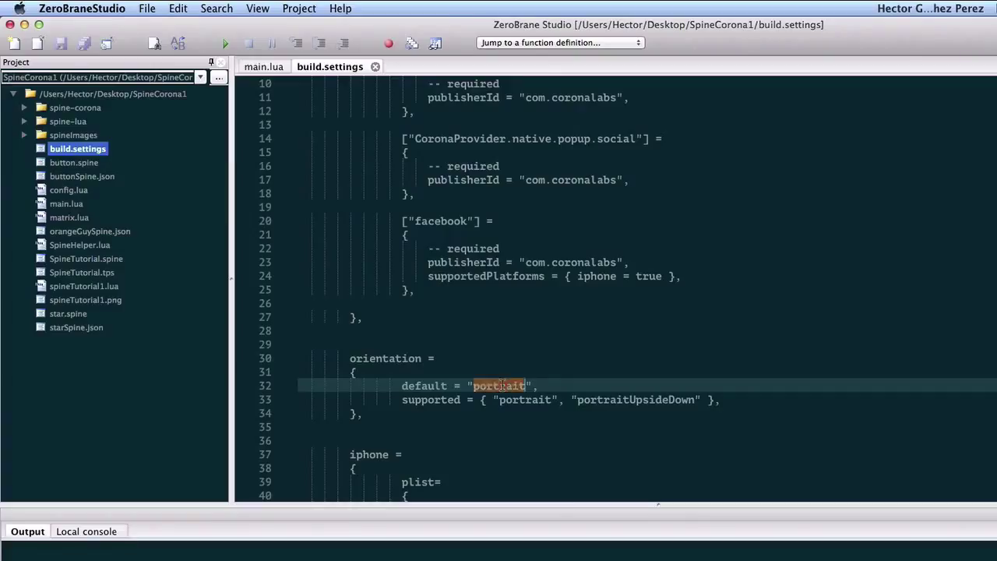
text(landscapeRight)
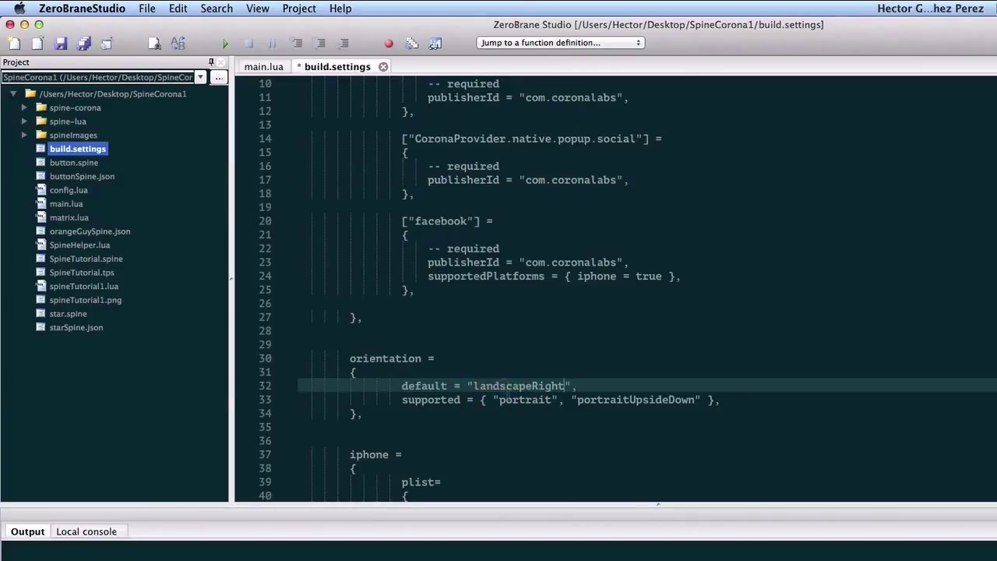
text(landscapeRight)
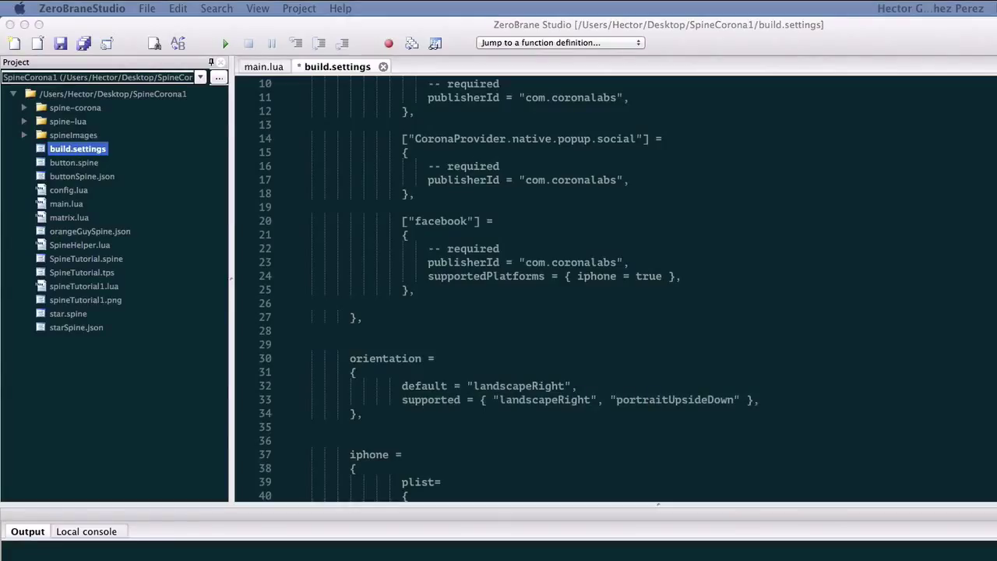
double_click(675, 399)
text(landscapeLef)
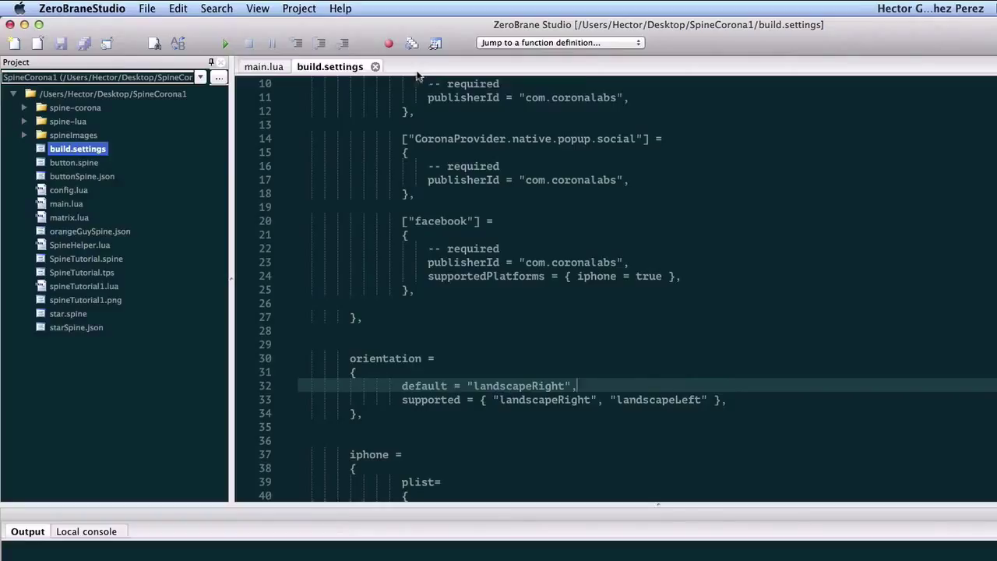
click(263, 66)
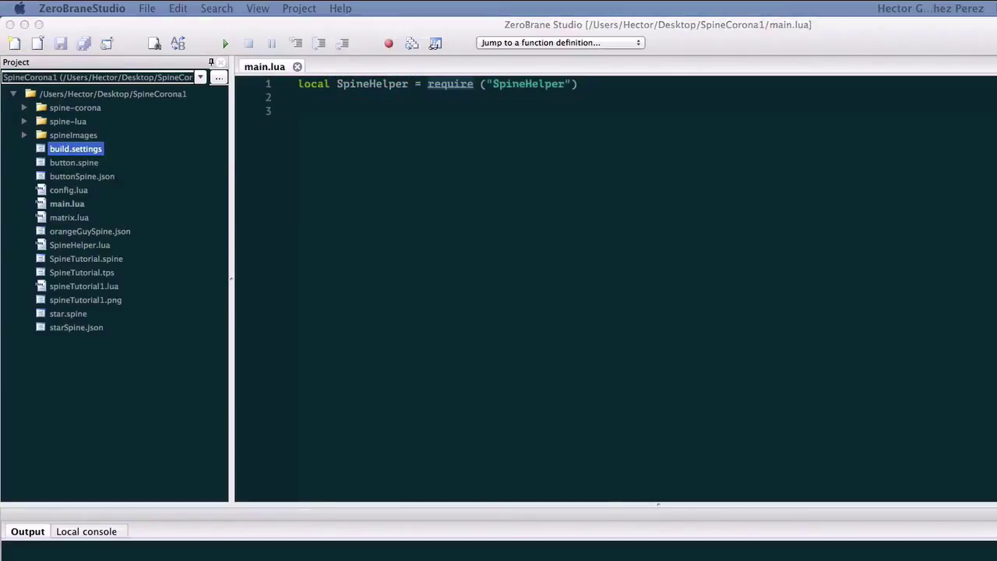
mouse_move(460, 182)
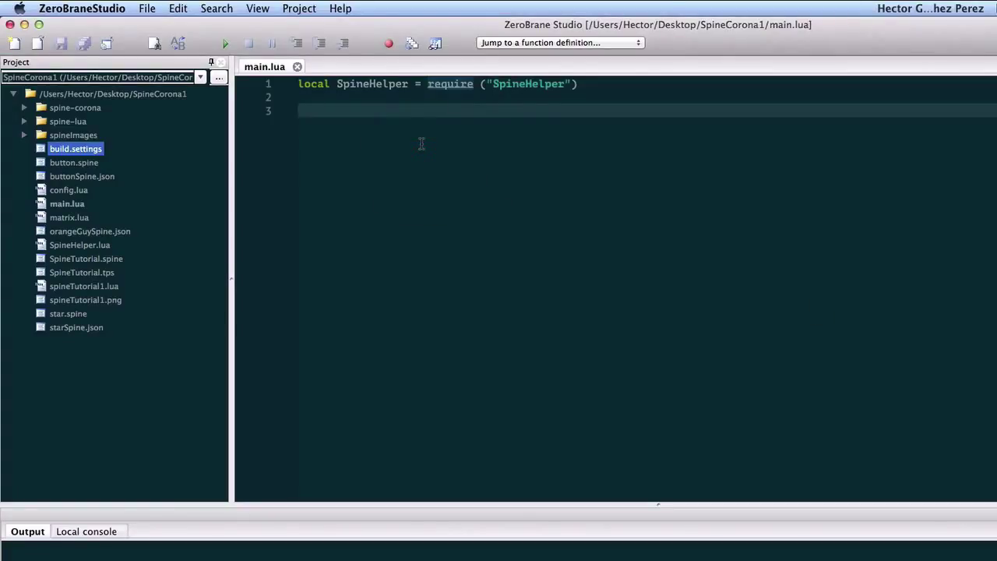
- Add local bg = display.newRect sized to the content center, width and height
text(local bg = display.)
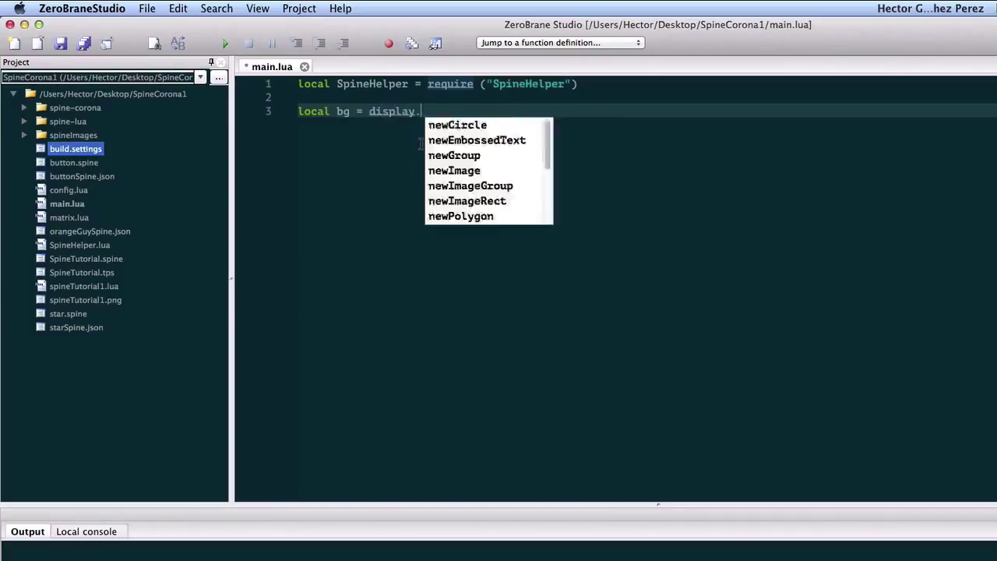
text(newRect)
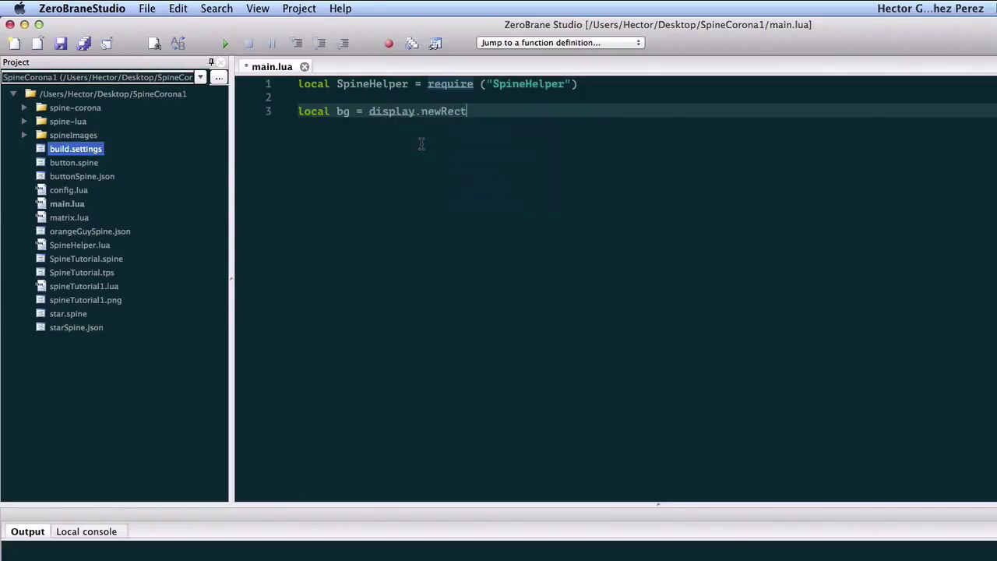
text(())
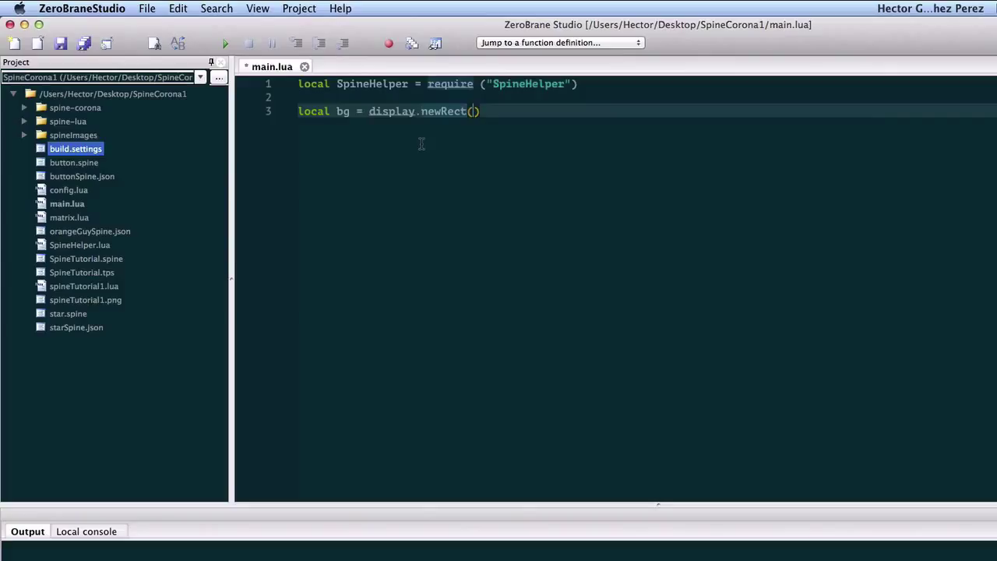
text(display.contentCenterX, display.)
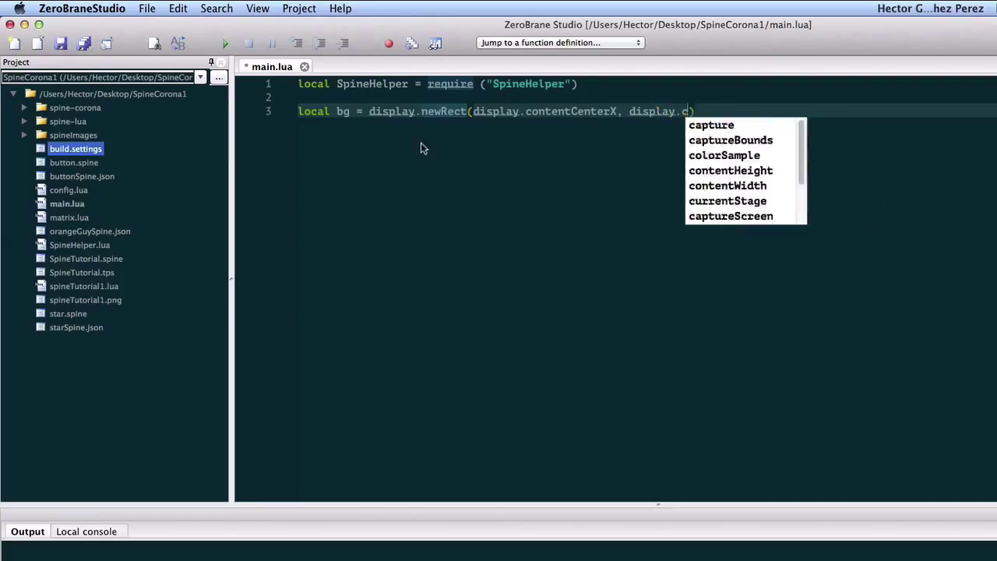
text(contentCenterY, display)
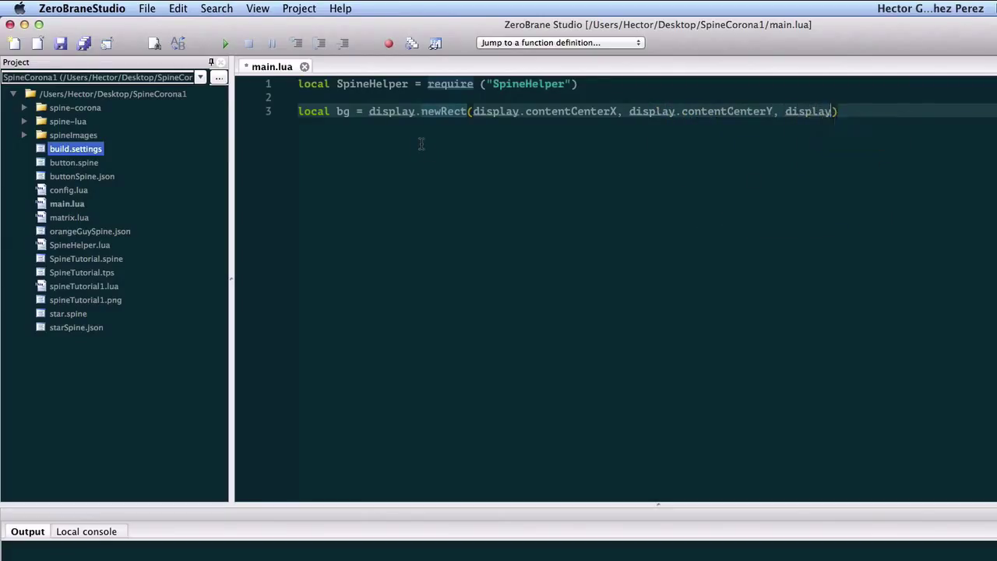
text(contentWidth, display.contentHeight)
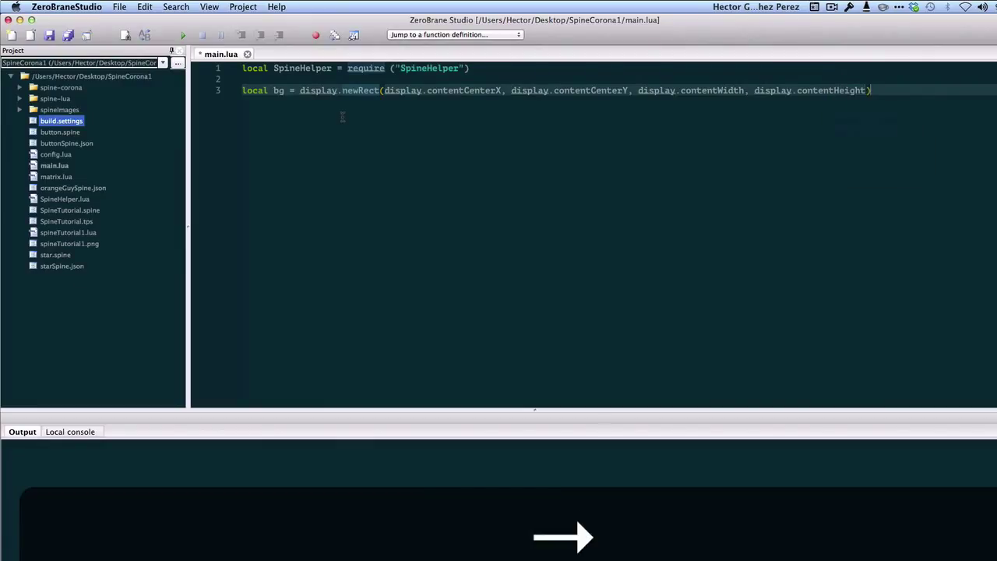
- Set bg.fill to {0, 0.5, 1}
text(bg)
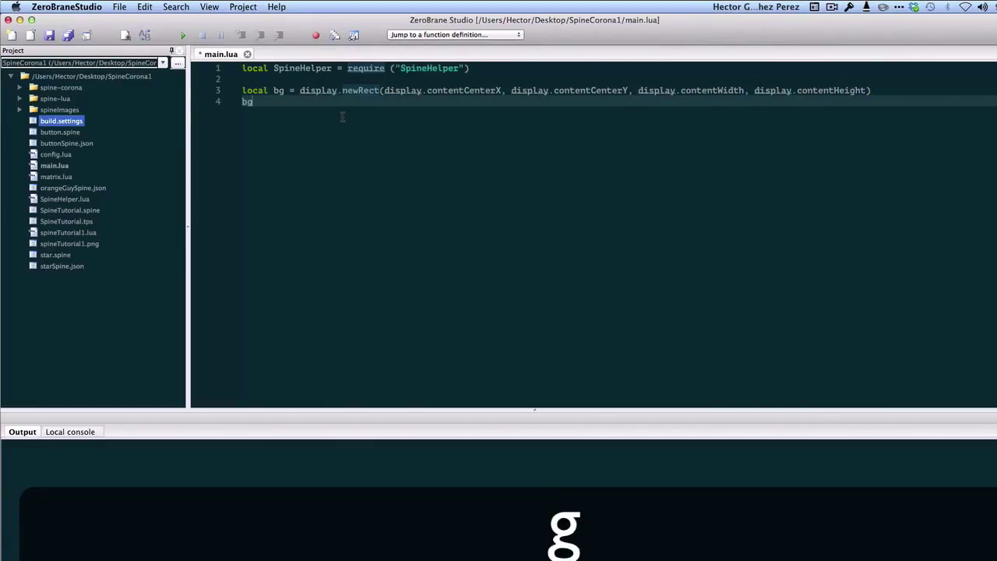
text(.fill = {)
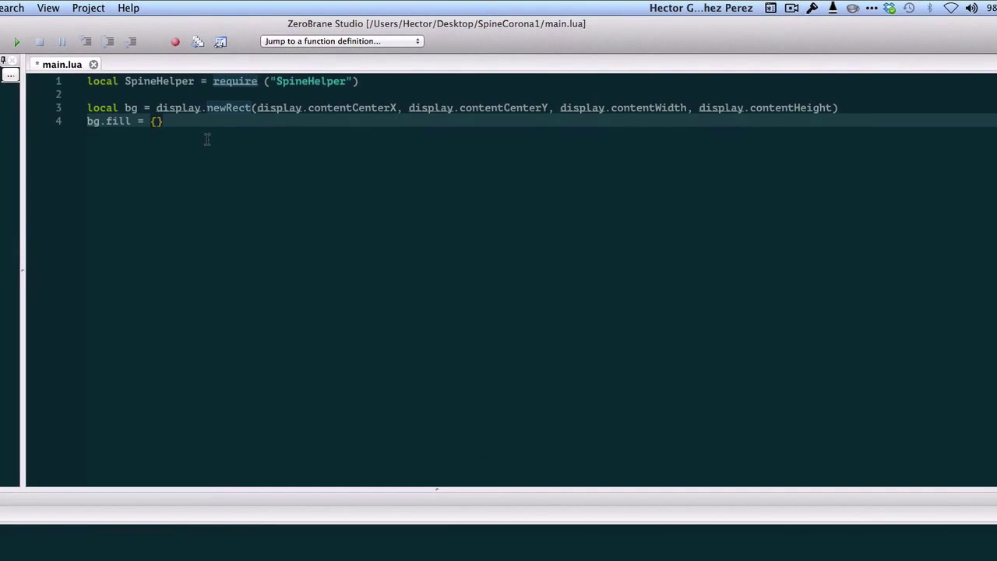
text(0, 0.5,)
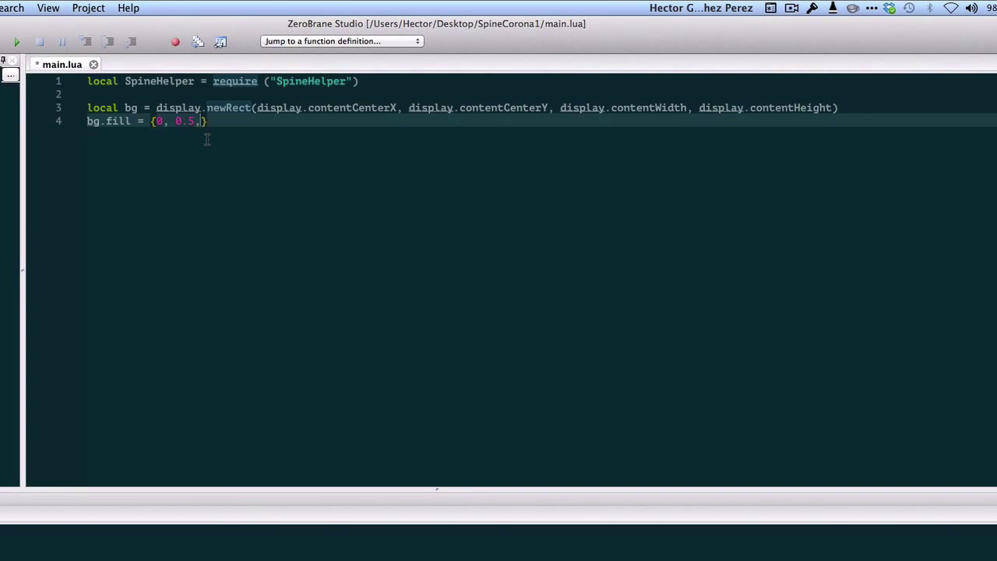
text(1)
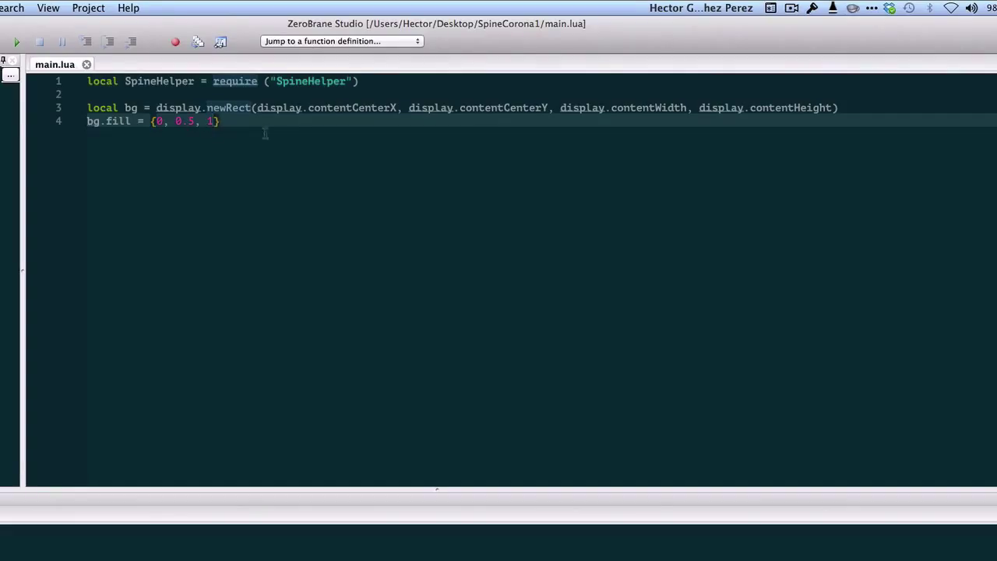
mouse_move(274, 137)
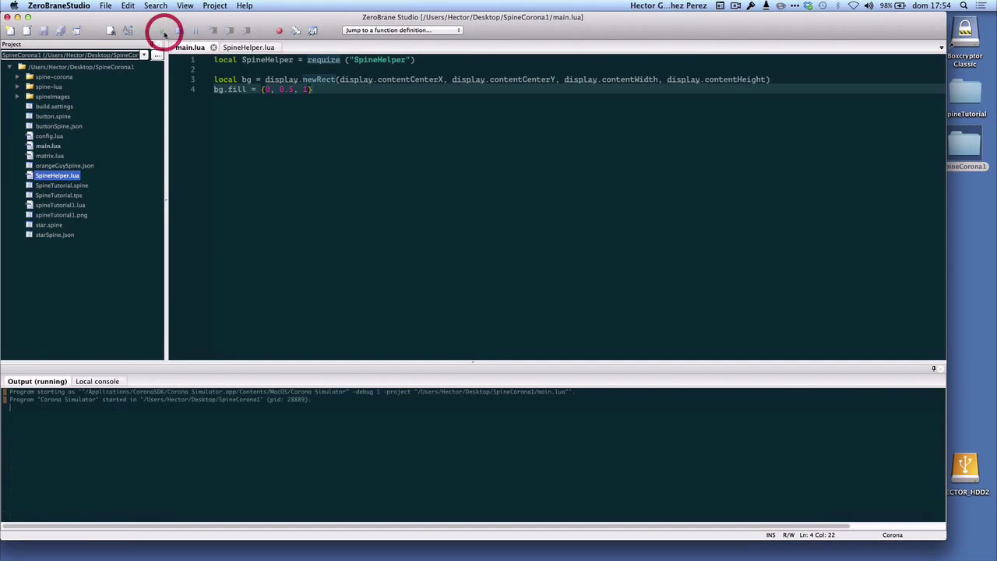
- Run the SpineCorona1 project in Corona Simulator
click(164, 31)
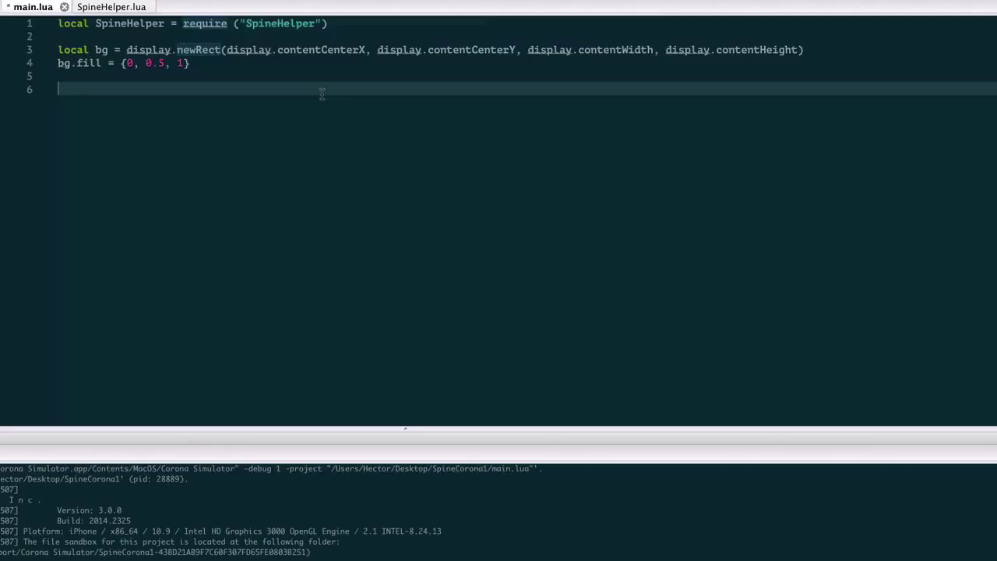
- Type local sceneGroup = display.newGroup() in main.lua
text(local scen)
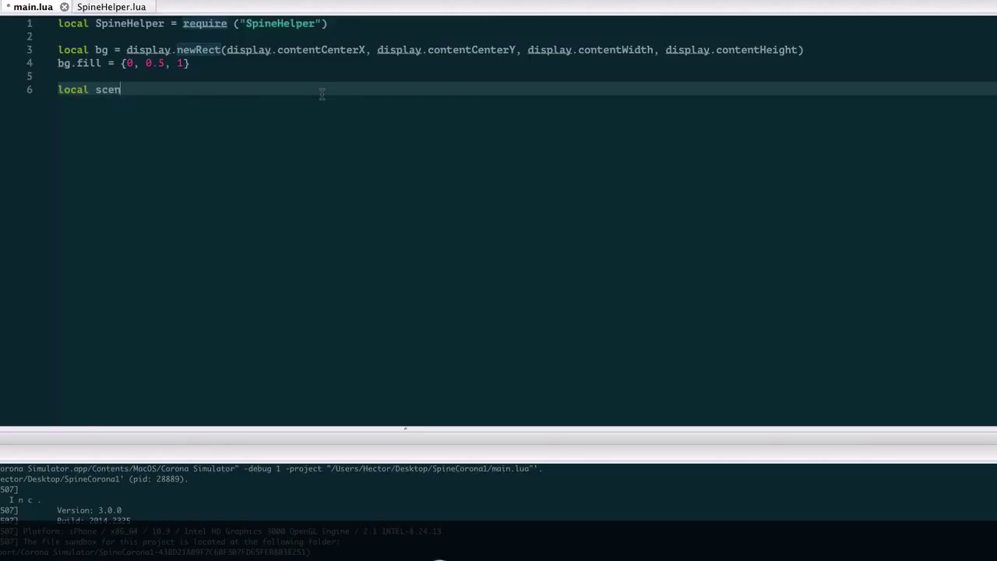
text(eGroup = displ)
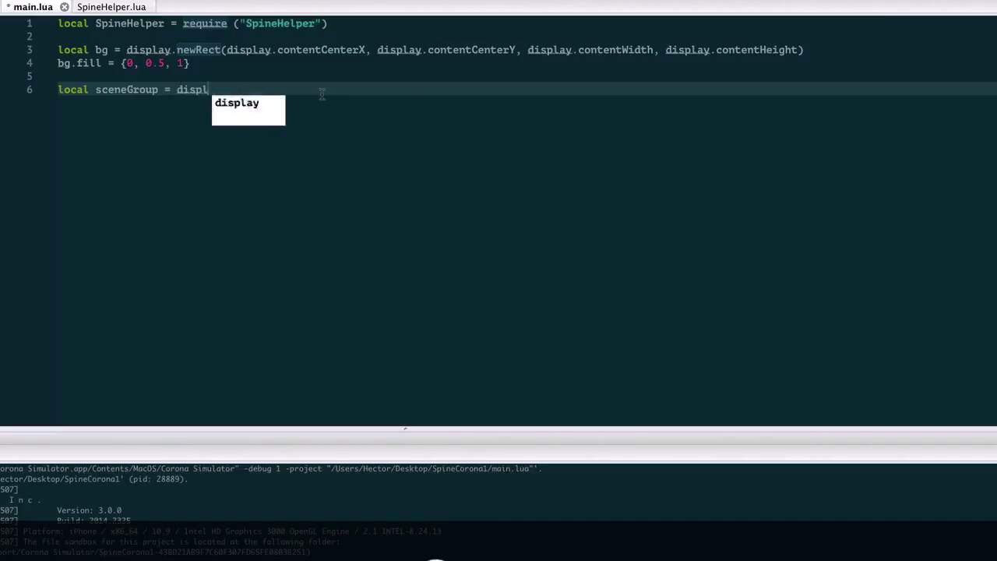
text(.newGroup()
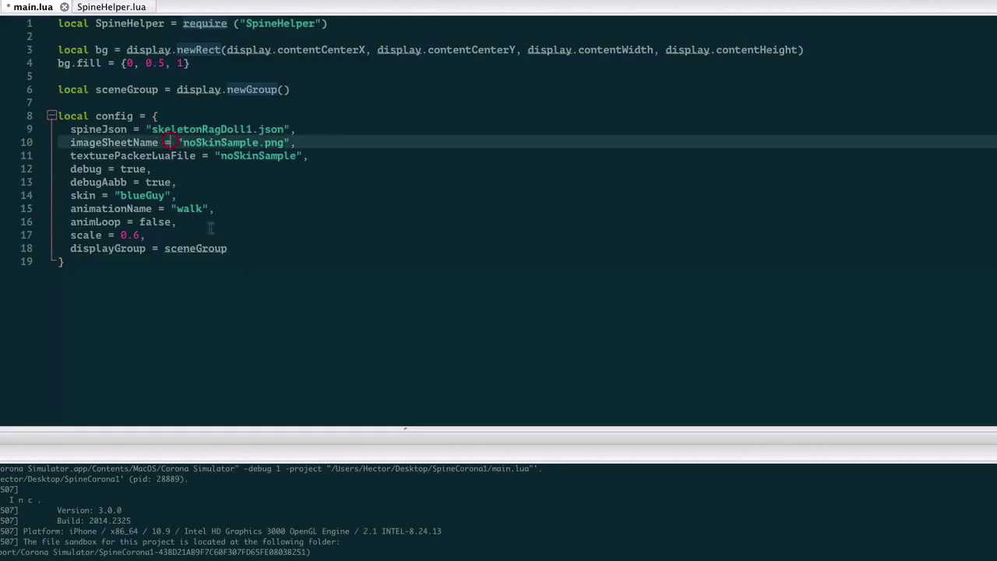
- Paste the config table and set its skeleton file to orangeGuySpine.json
drag(71, 142, 227, 248)
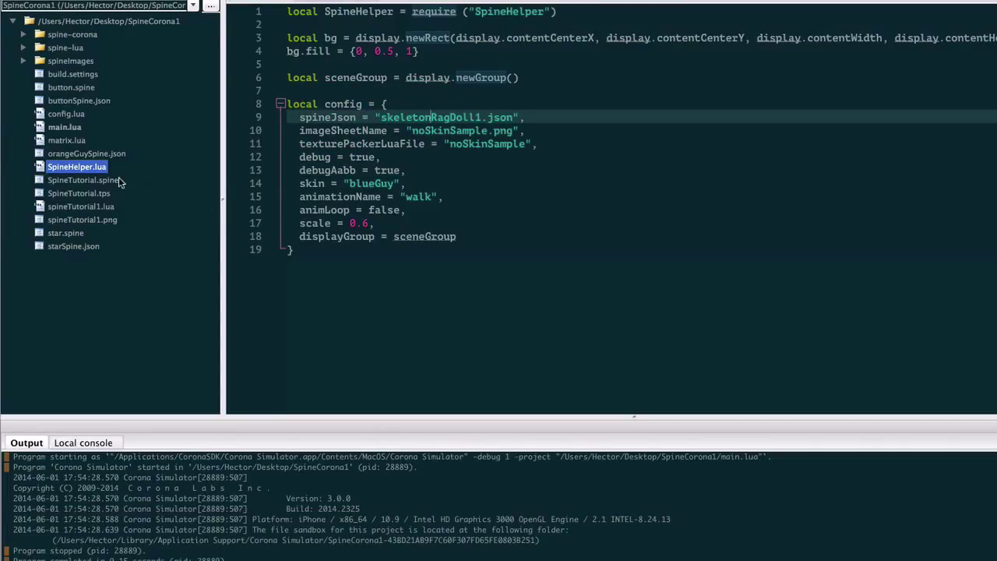
click(86, 153)
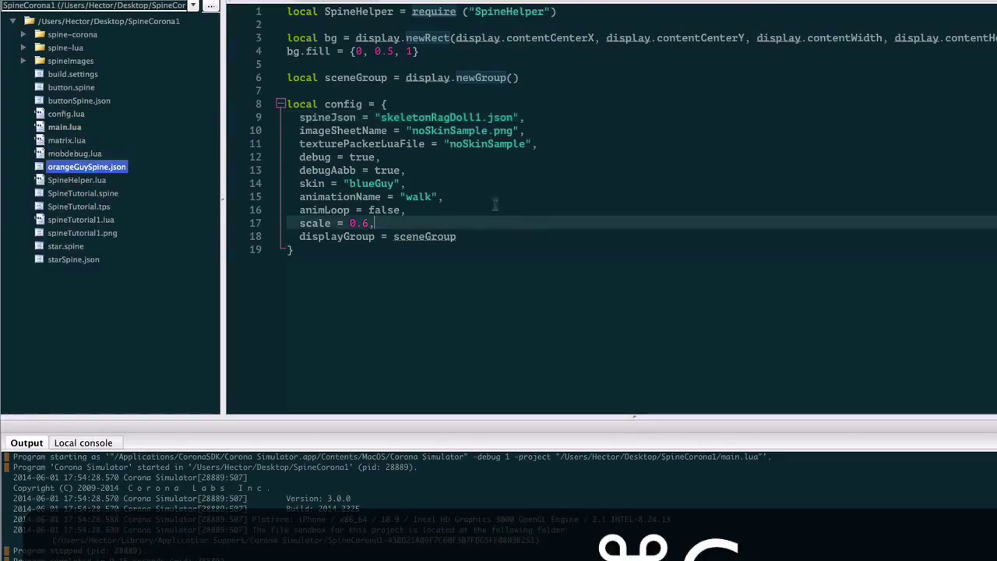
double_click(444, 117)
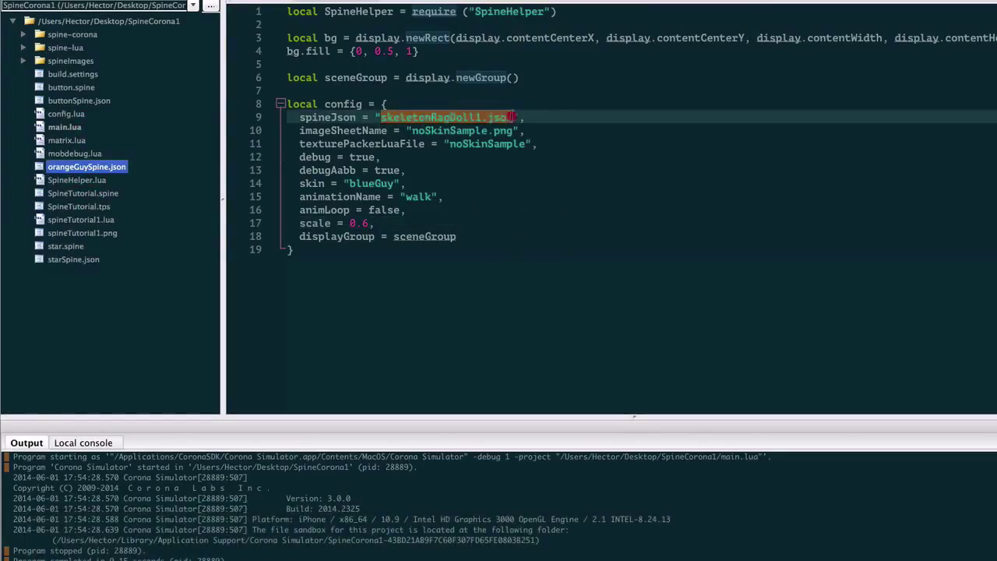
text(orangeGuySpine.json)
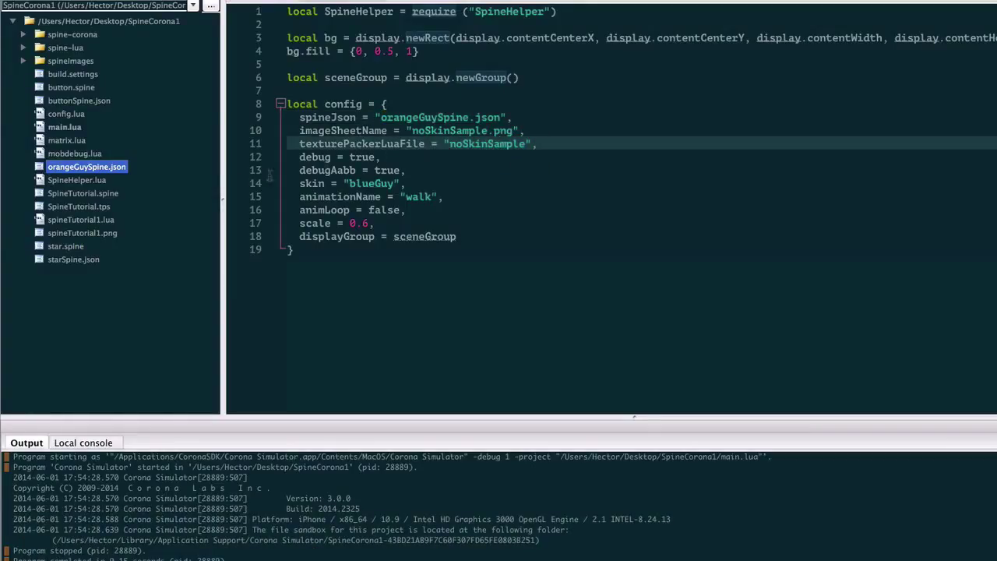
- Point the image sheet to spineTutorial1.png and the texture file to spineTutorial1
click(81, 233)
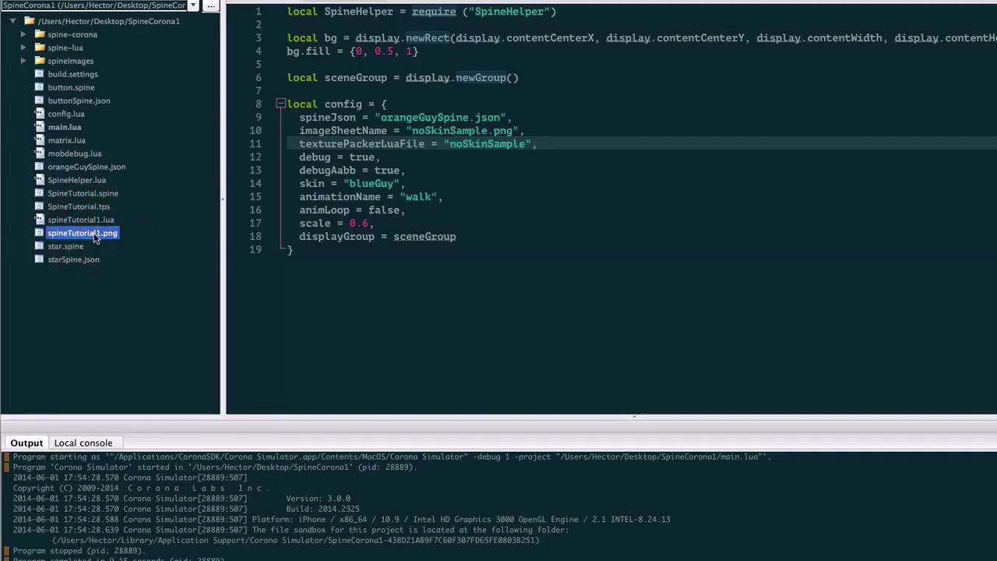
double_click(82, 233)
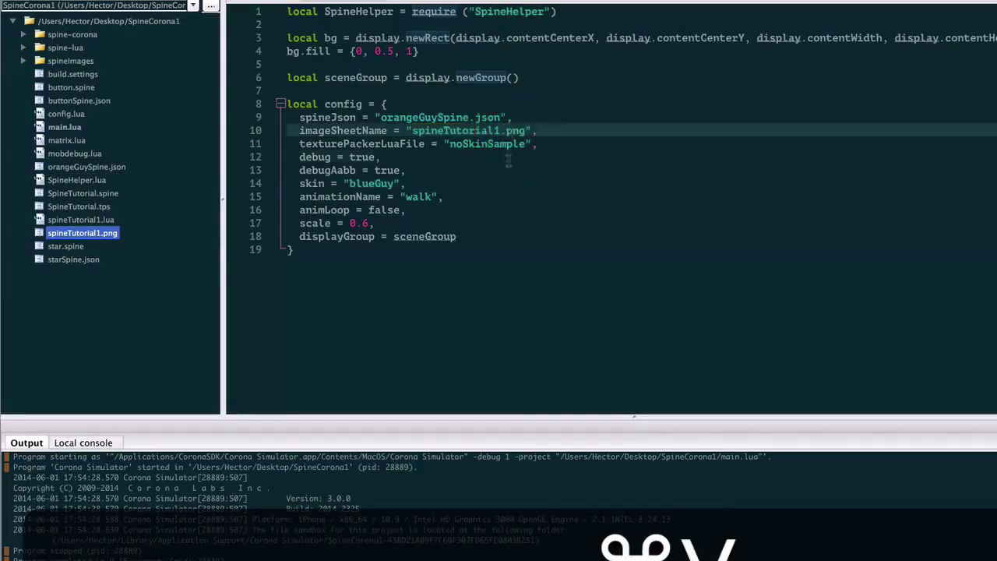
click(81, 220)
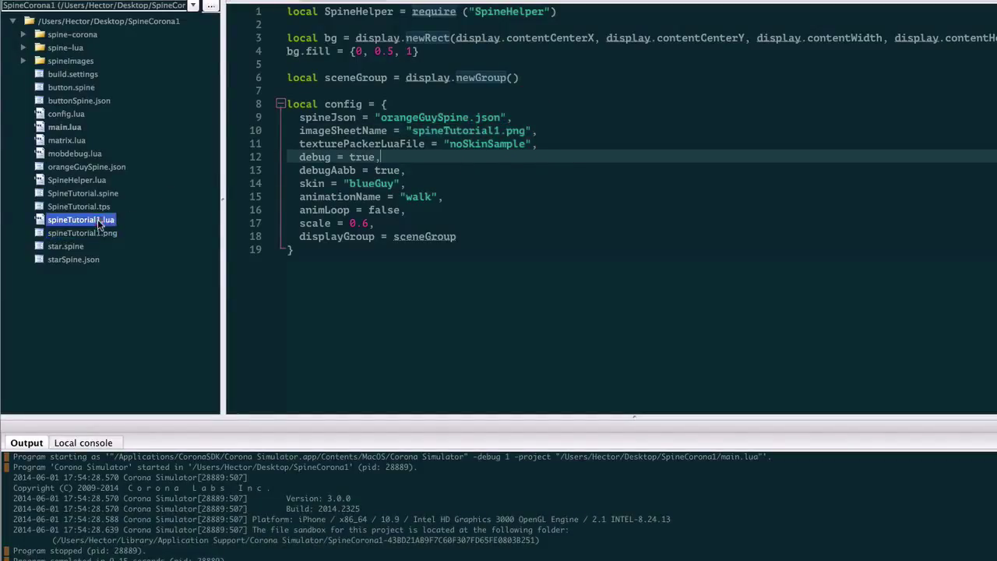
double_click(81, 220)
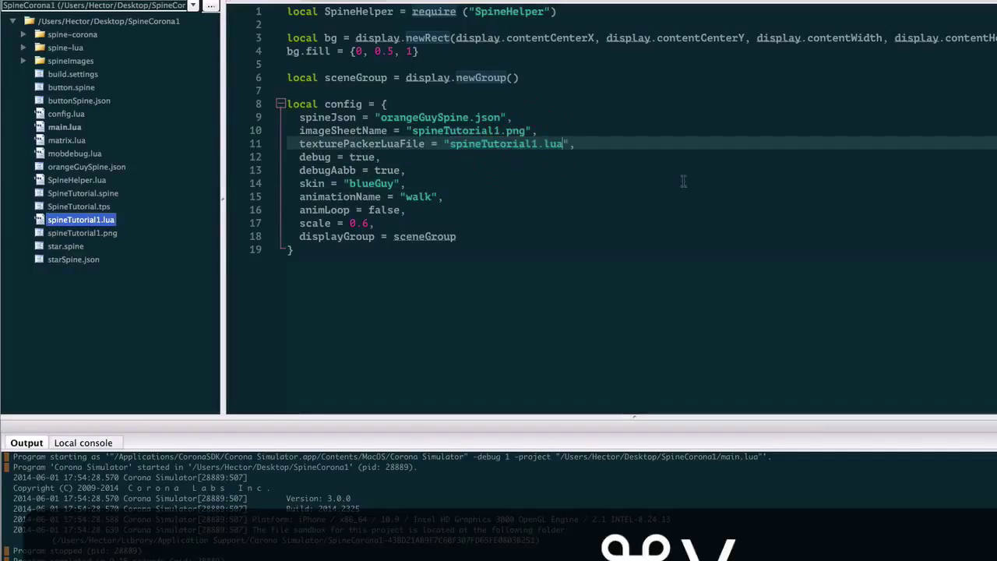
key(BackSpace)
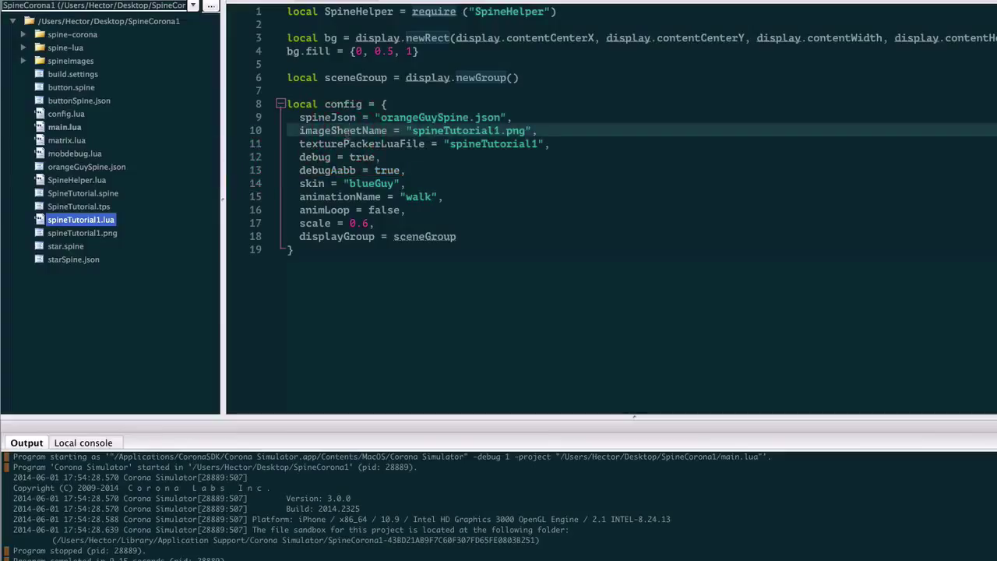
mouse_move(418, 170)
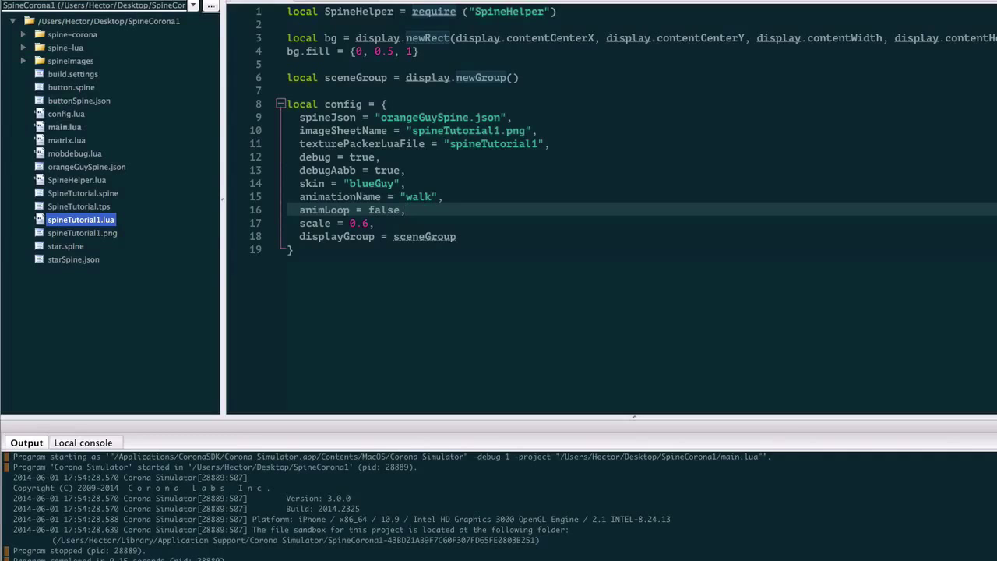
- In Spine, view the greenGuy and orangeGuy skins and the falling, jumping and walking animations
click(811, 444)
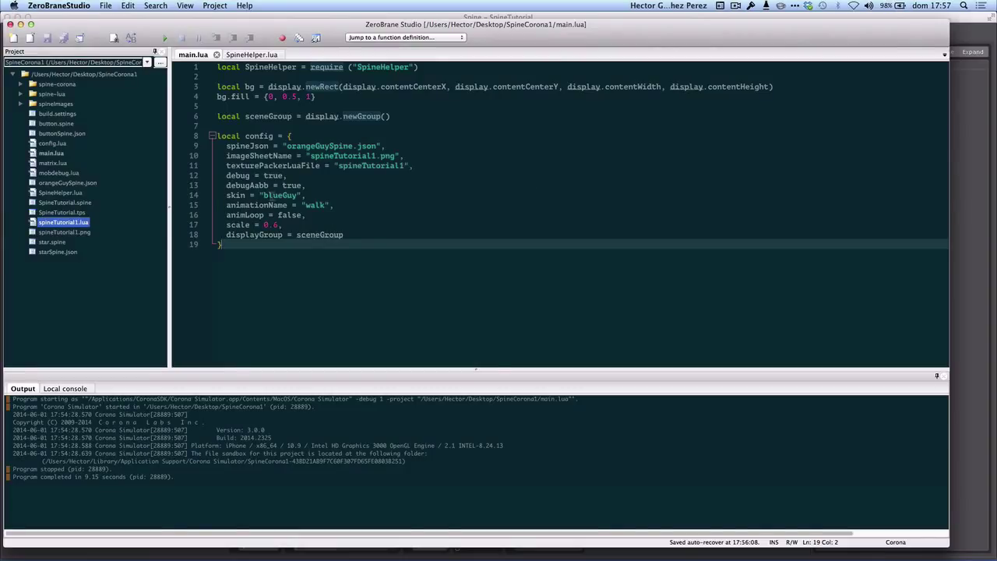
click(320, 205)
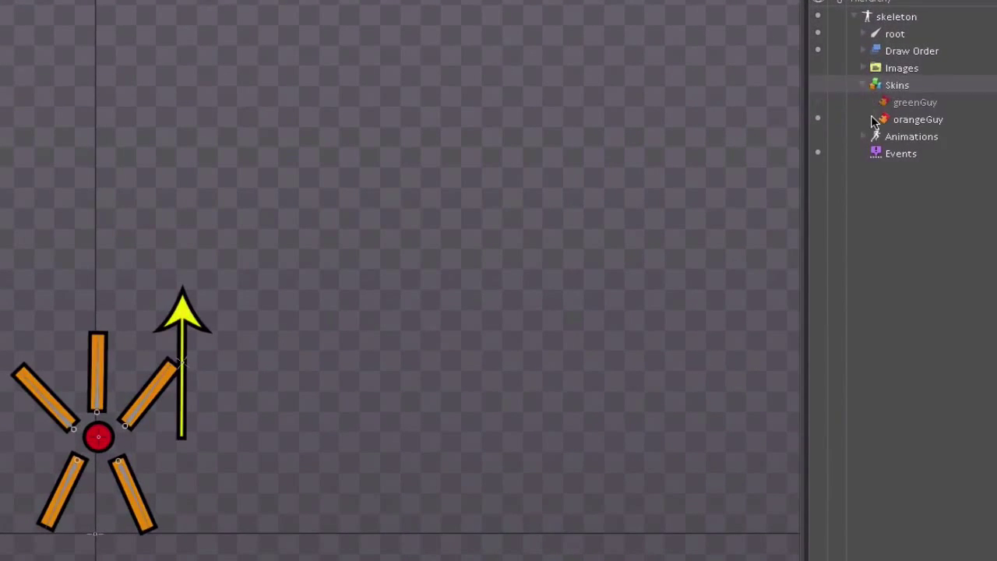
click(917, 120)
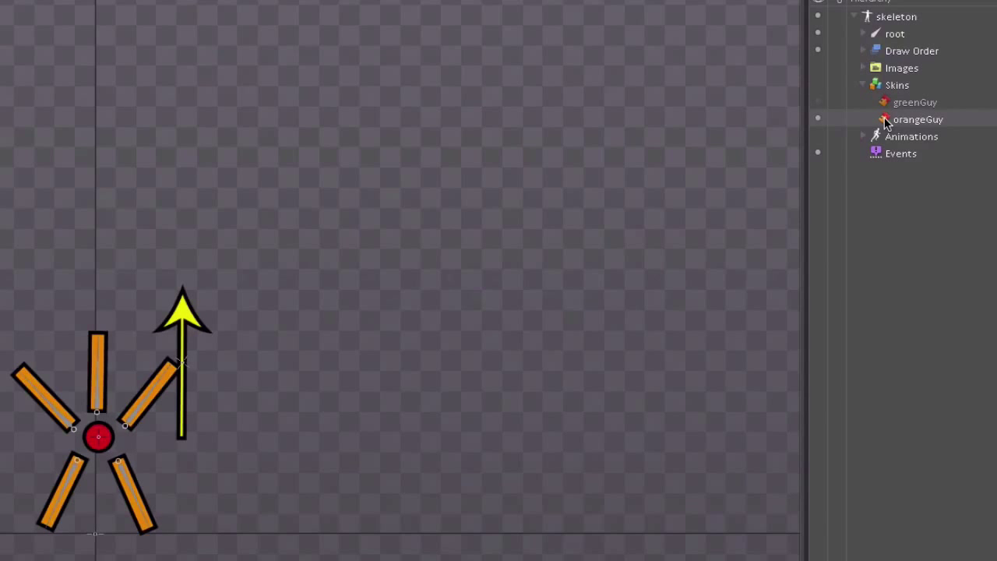
click(918, 120)
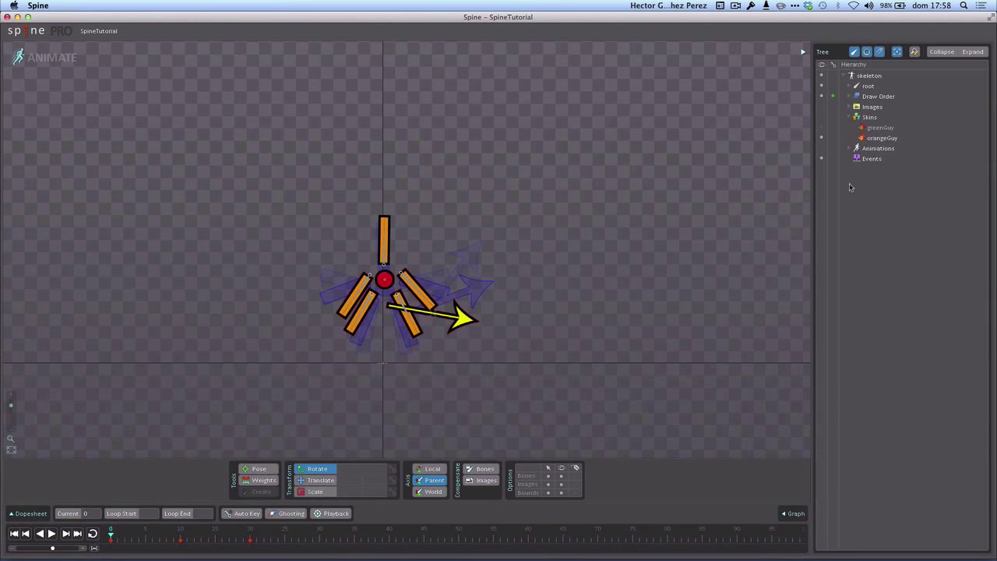
click(848, 148)
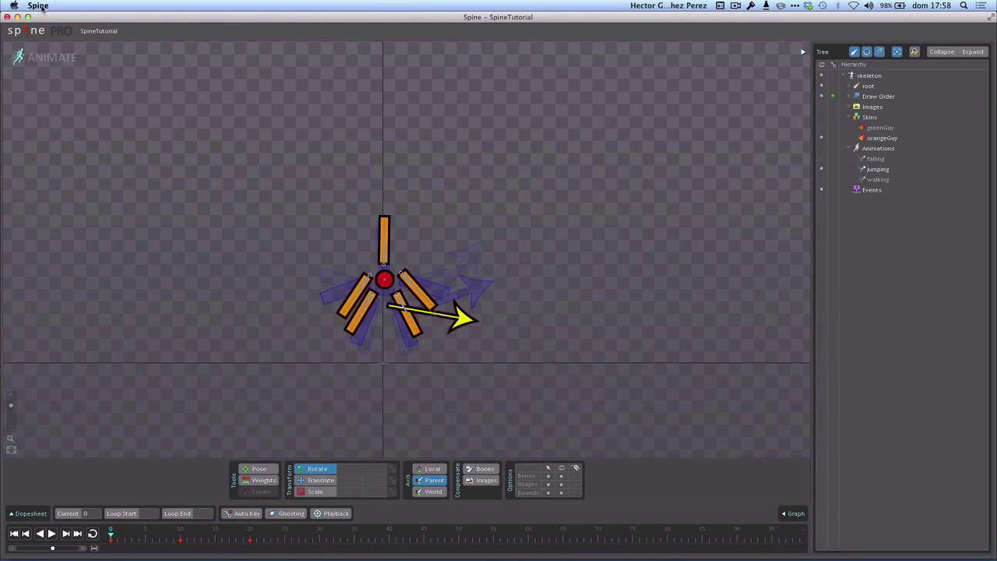
click(39, 5)
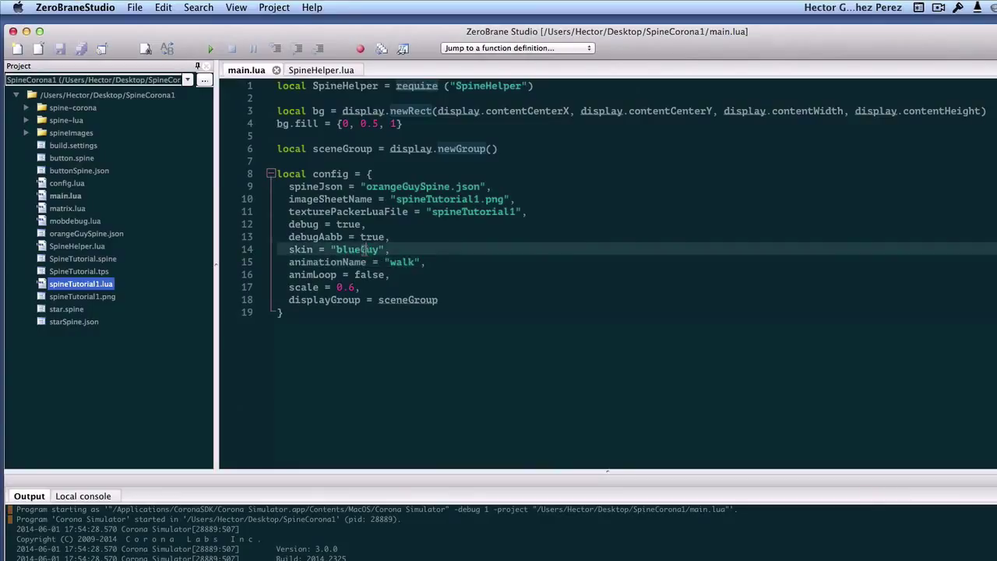
- In the config, replace blueGuy with orangeGuy, walk with walking, false with true, and 0.6 with 1
double_click(356, 249)
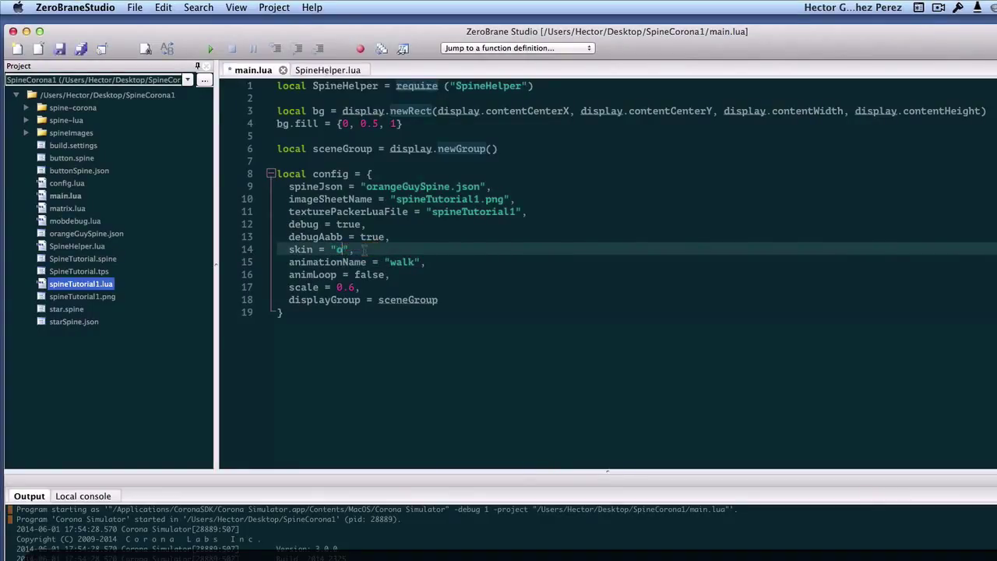
text(orangeGuy)
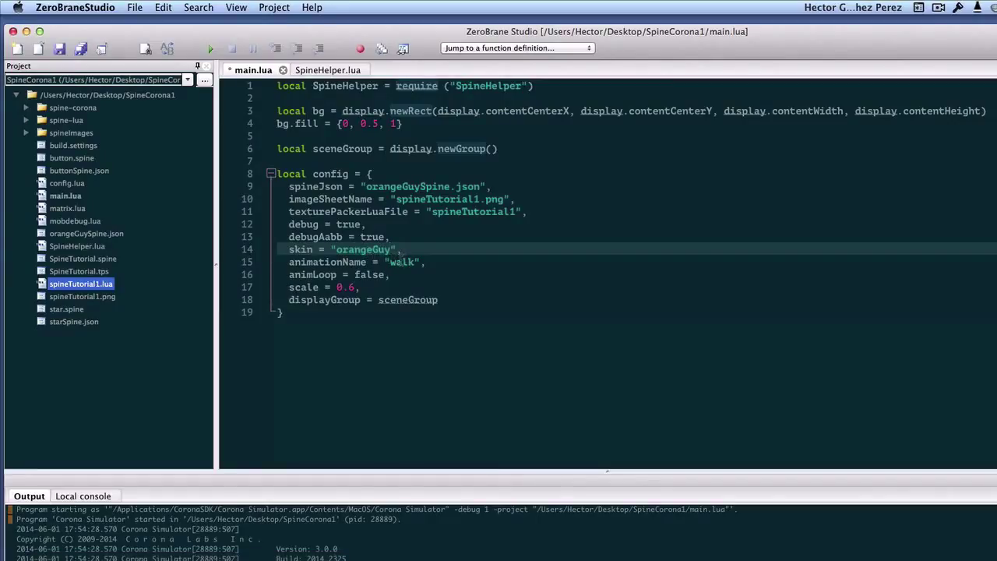
double_click(401, 262)
text(t)
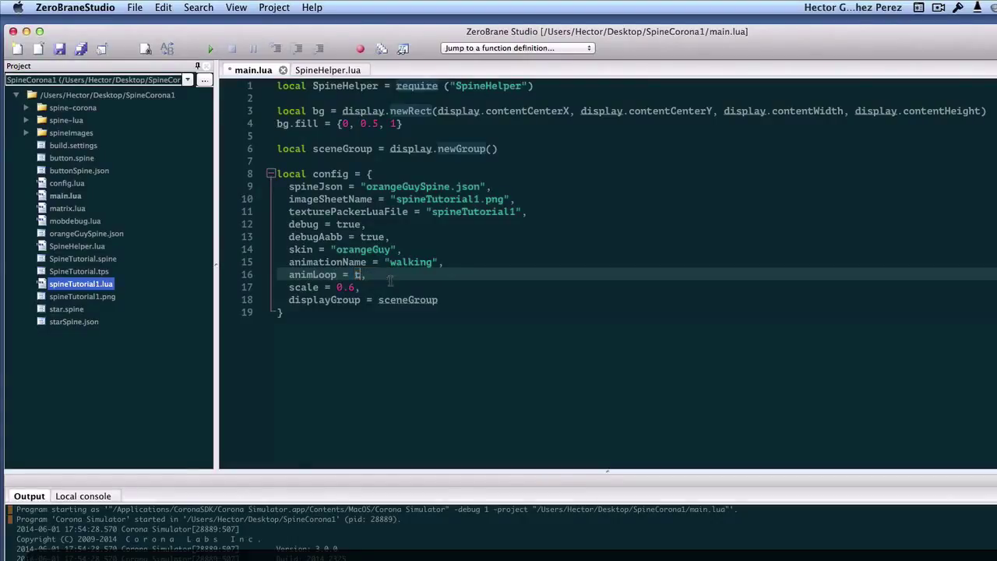
text(rue)
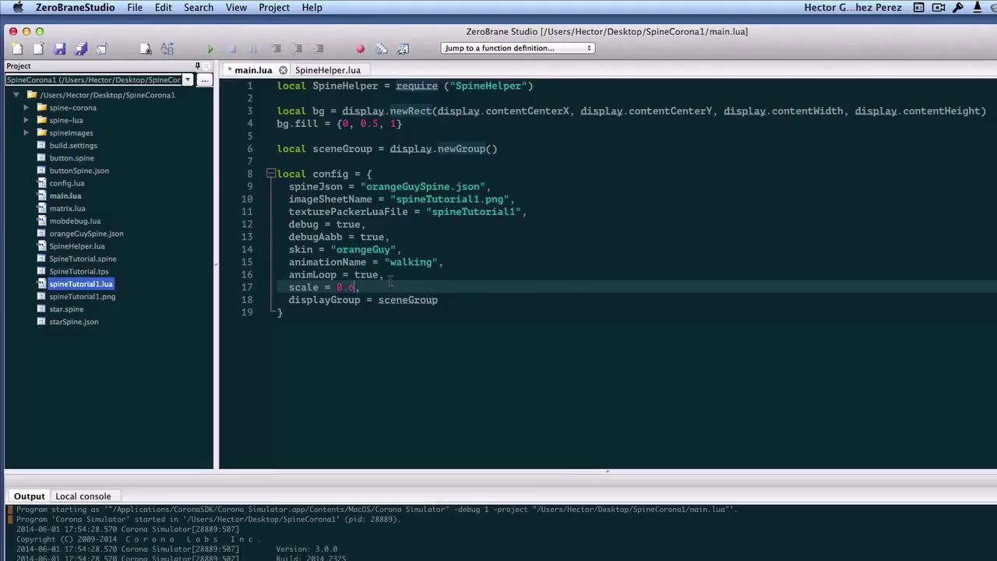
key(Backspace)
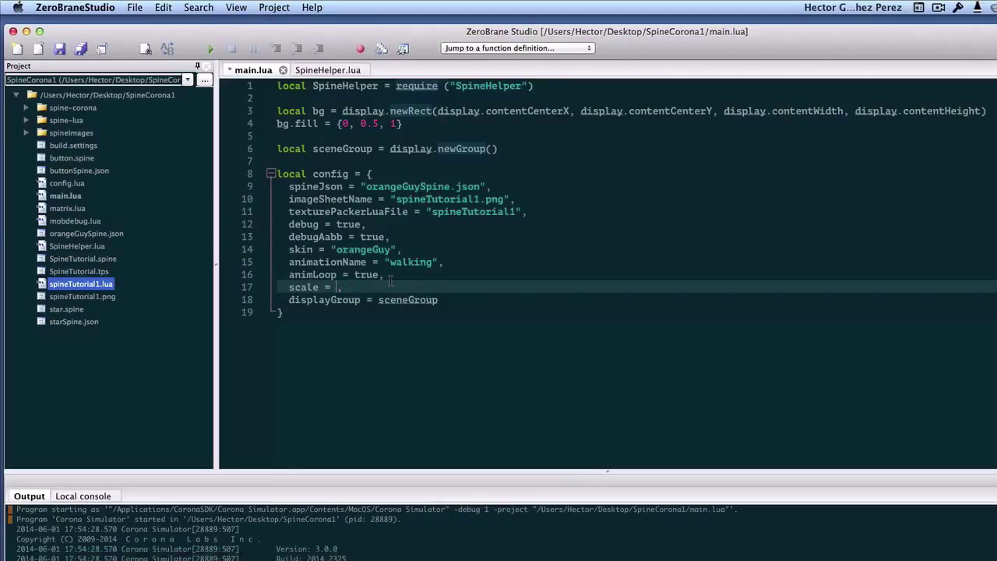
text(1)
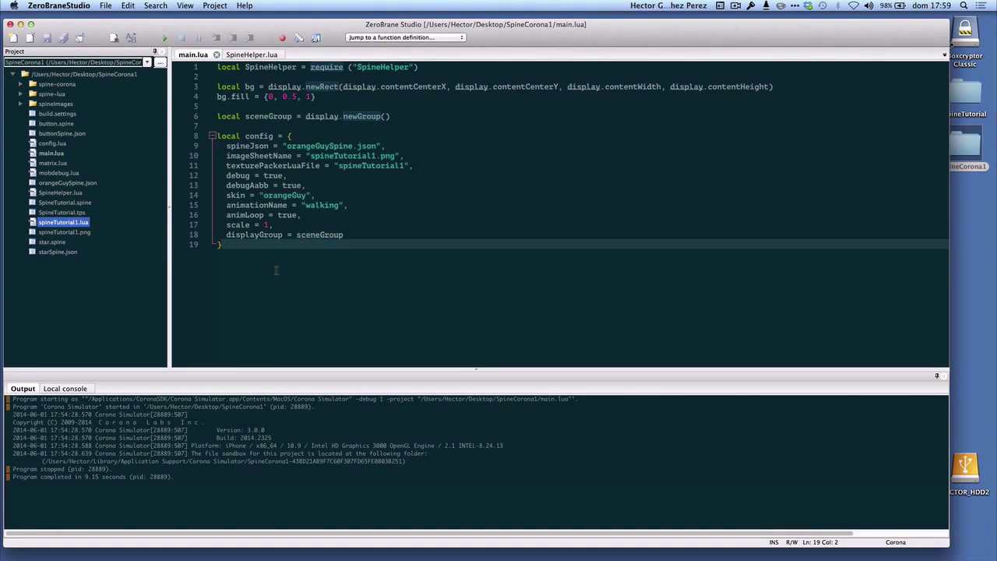
- Below the config table, add local orangeGuy = SpineHelper:new(config)
key(Return)
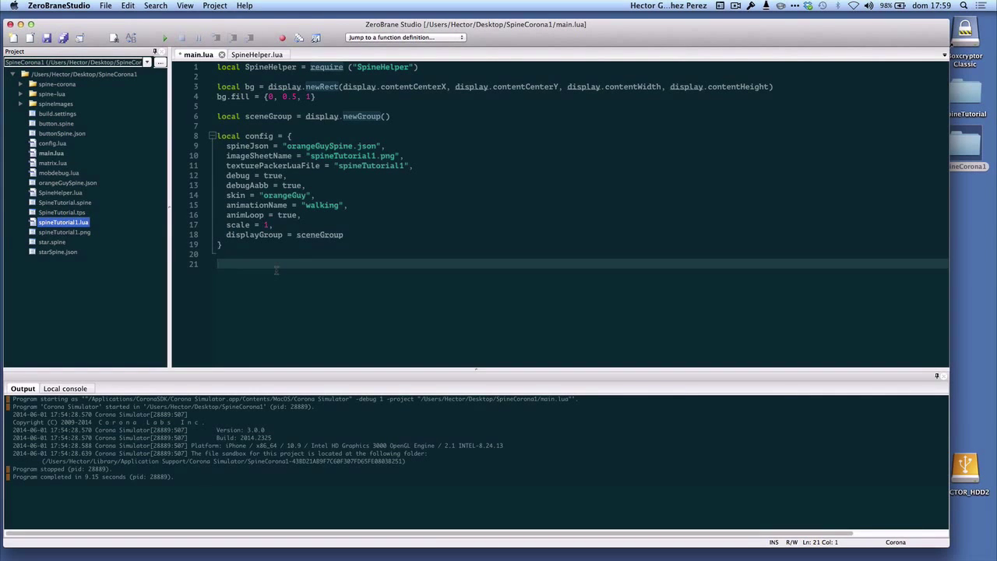
text(local orangeG)
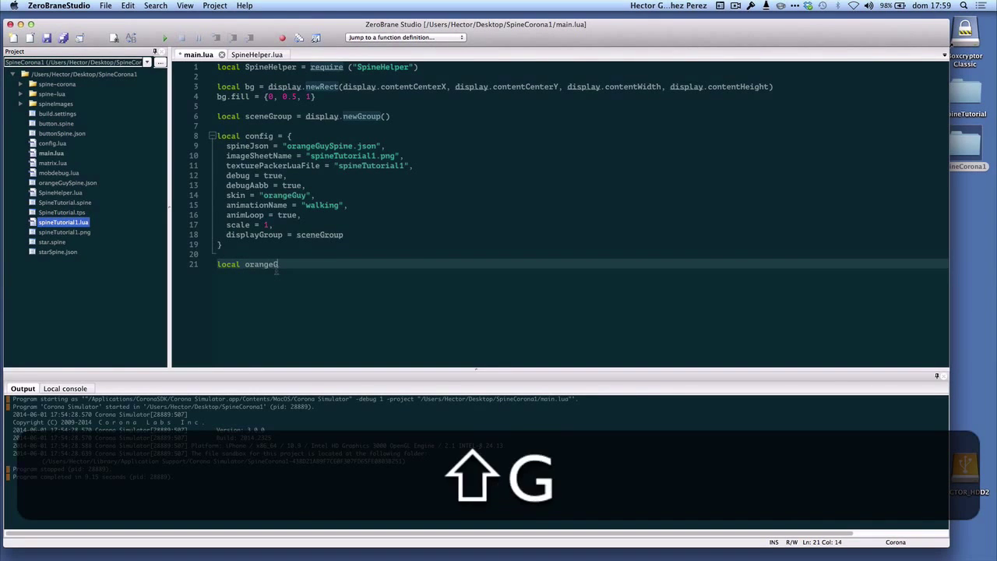
text(uy =)
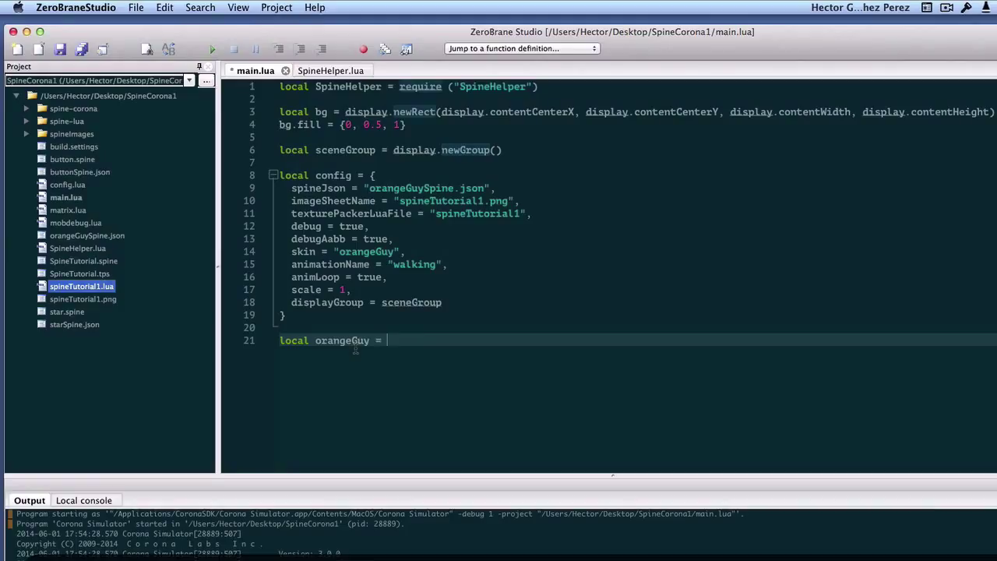
text(Spi)
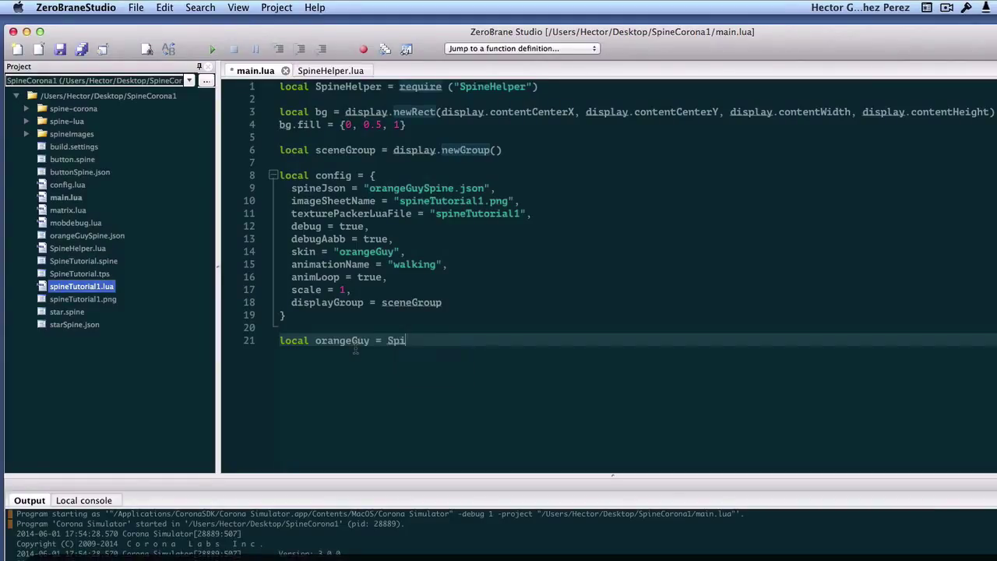
text(neHelper:)
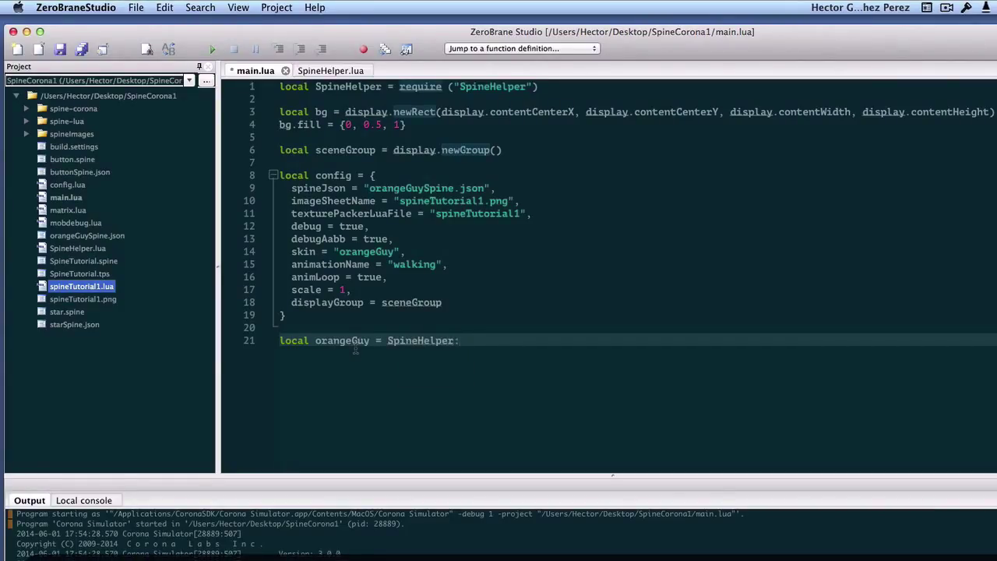
text(new)
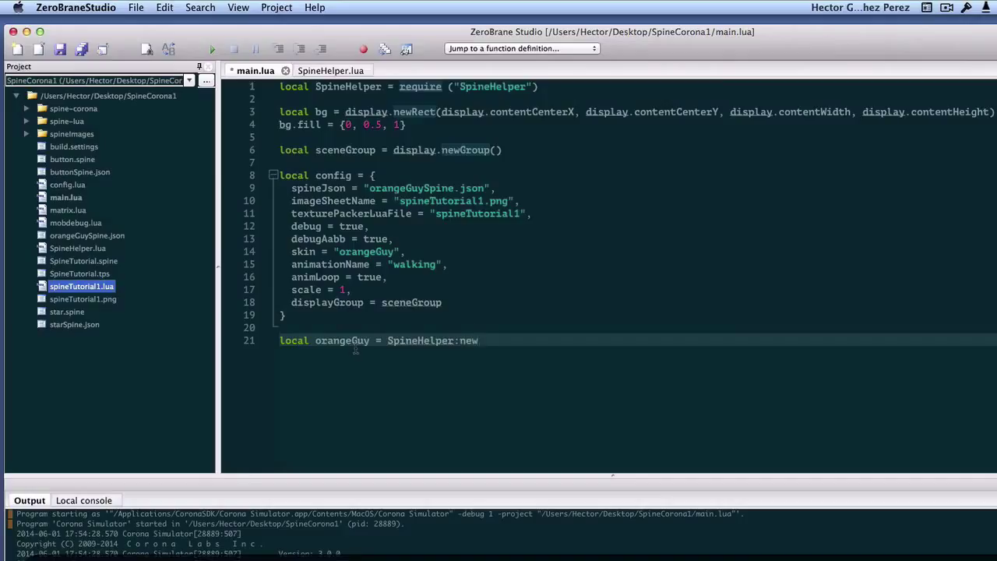
text(())
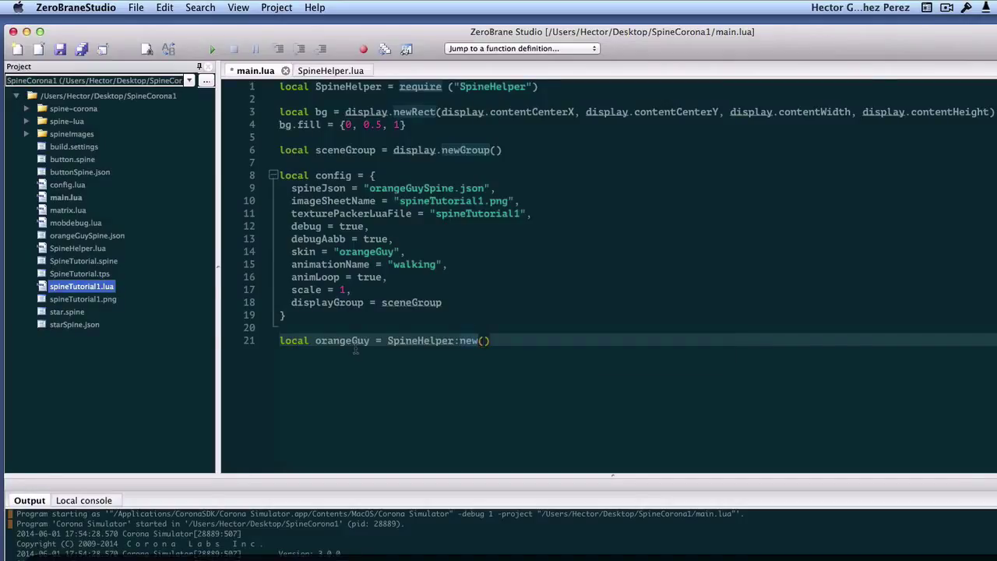
text(config)
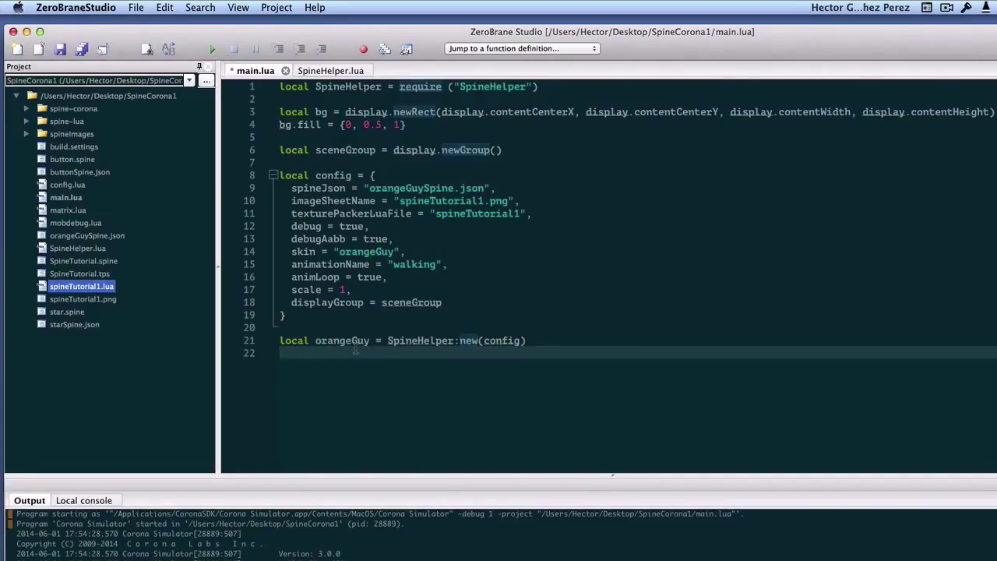
- Begin setting orangeGuy.x = display.contentCenterX
text(orange)
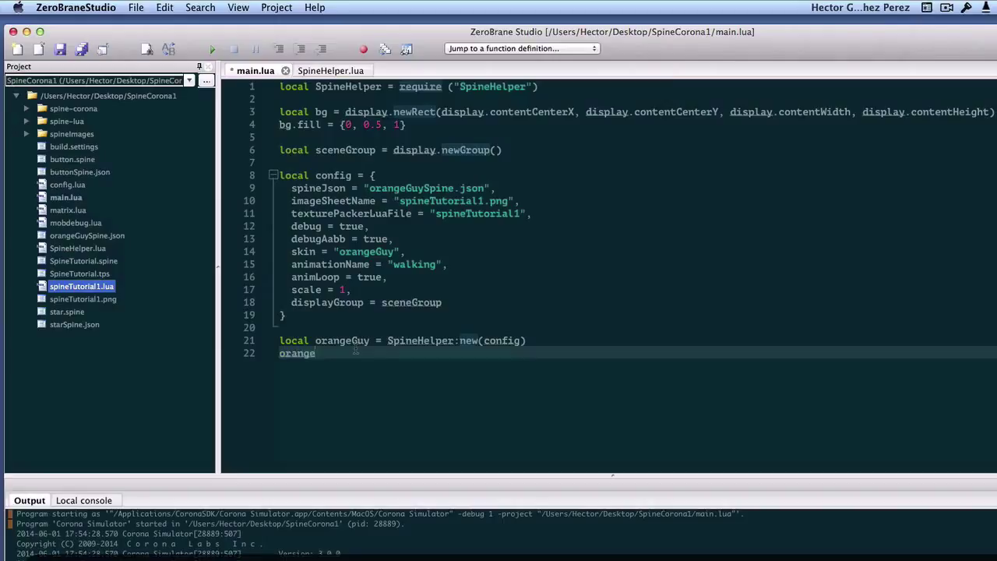
text(Guy)
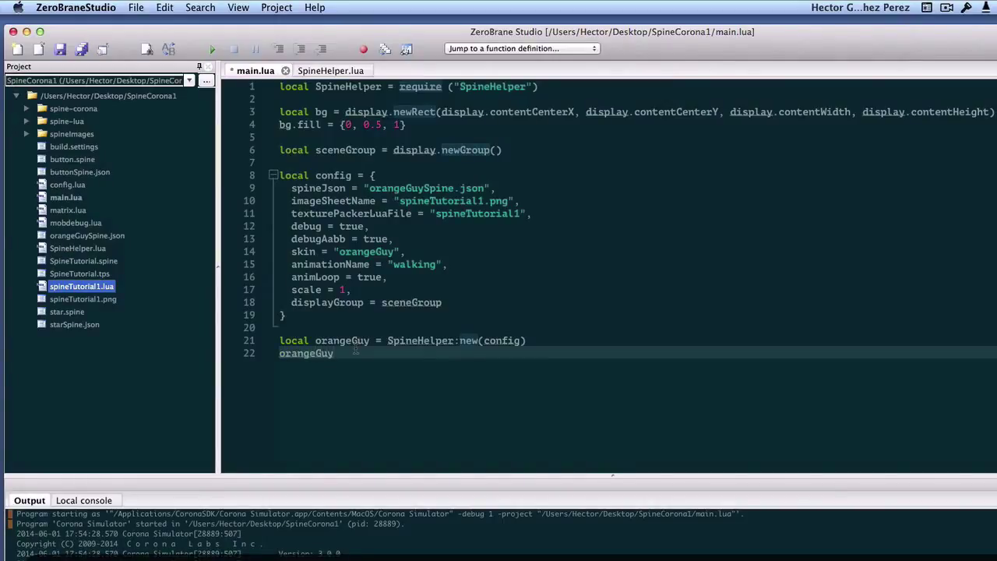
text(.x = display.cno)
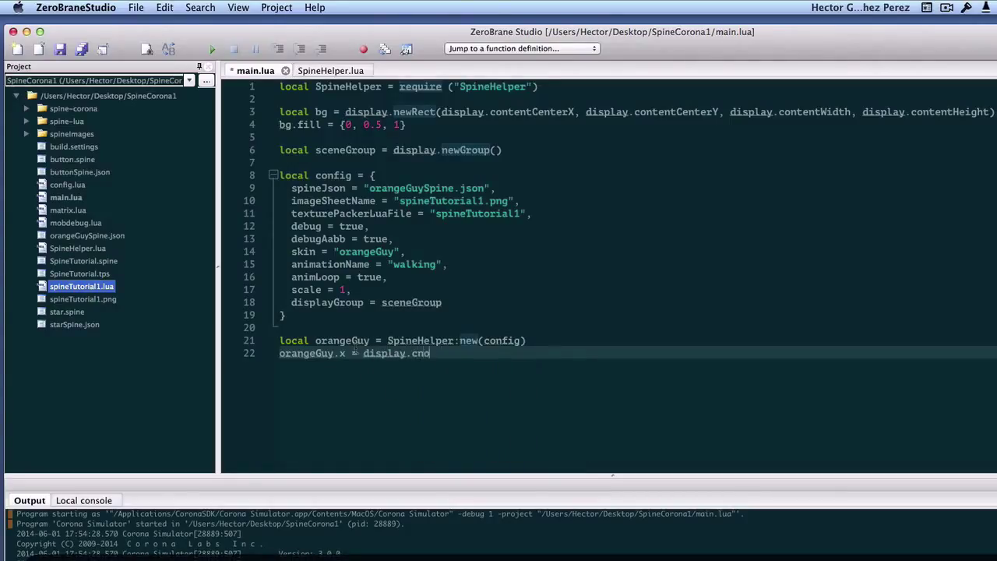
text(tentCenterX)
text(orangeGuy.y = display.contentCenterY)
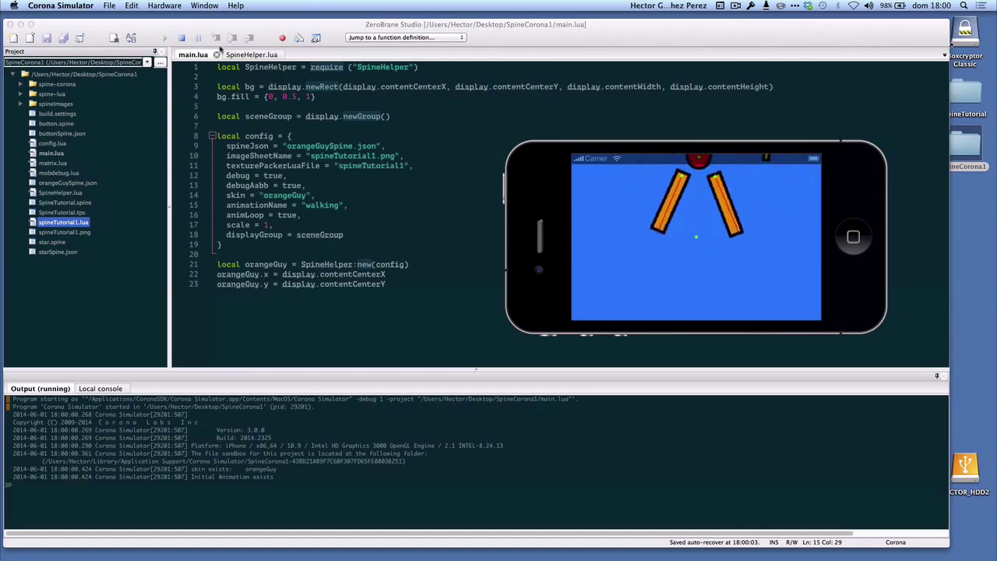
- Return to the ZeroBrane editor after viewing the orange guy in Corona Simulator
click(204, 6)
text( +)
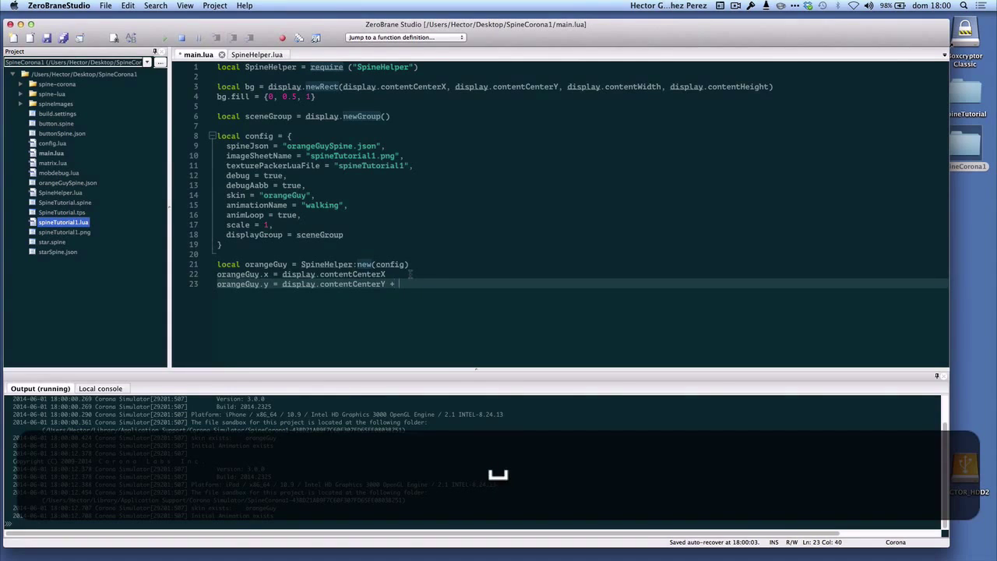
- Add a +200 offset to orangeGuy.y and change the config scale to 0.5
text(200)
click(584, 224)
text(0.5)
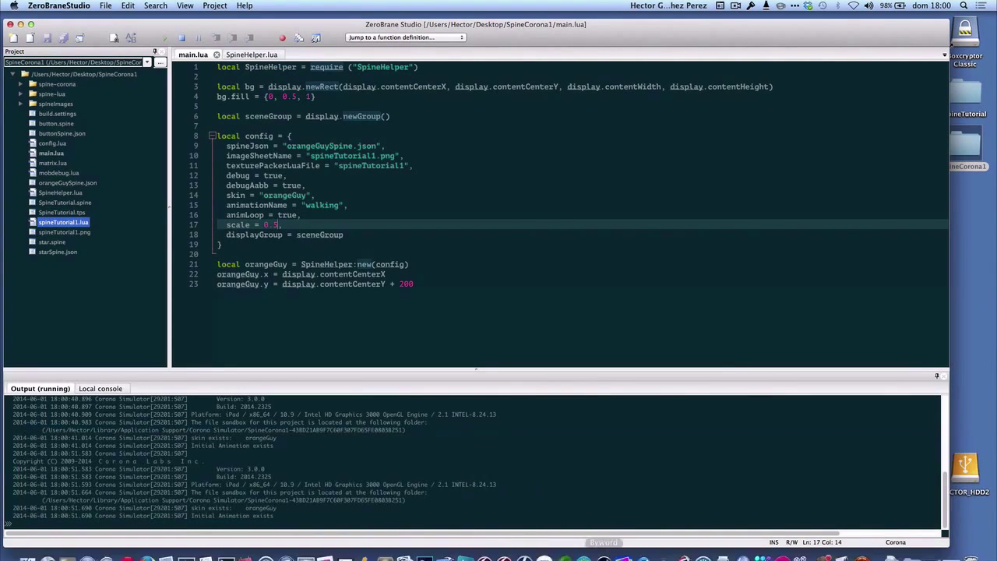
click(163, 38)
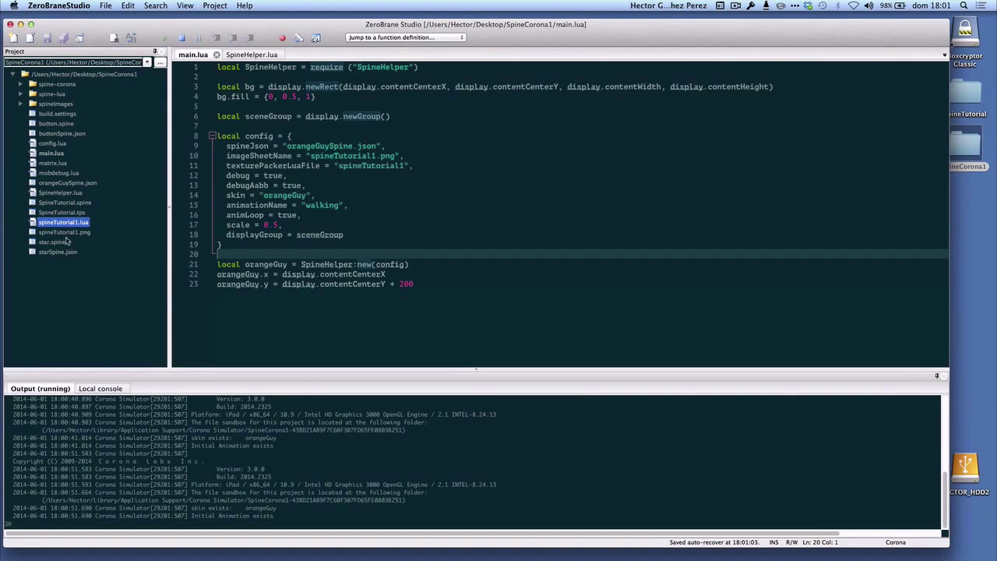
click(60, 192)
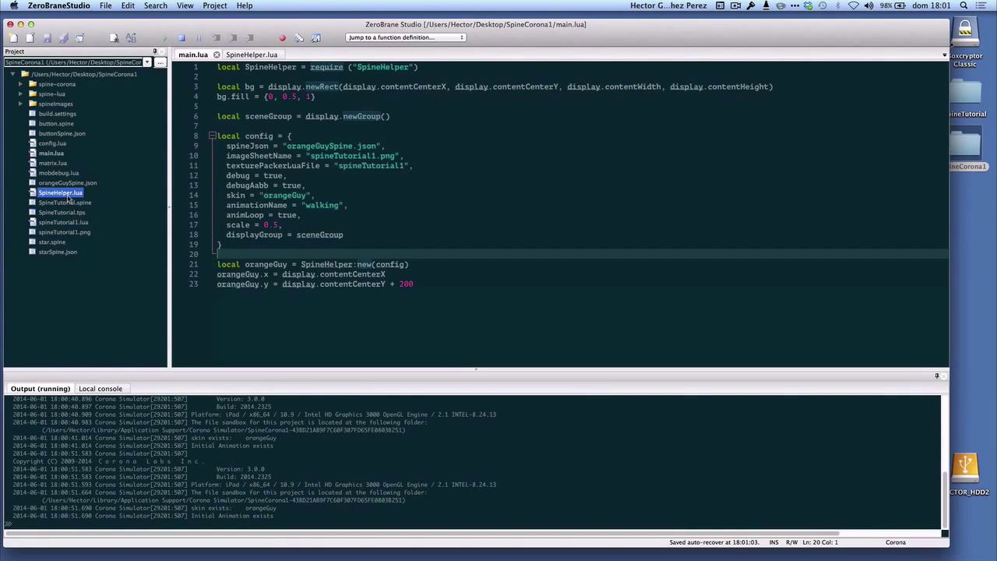